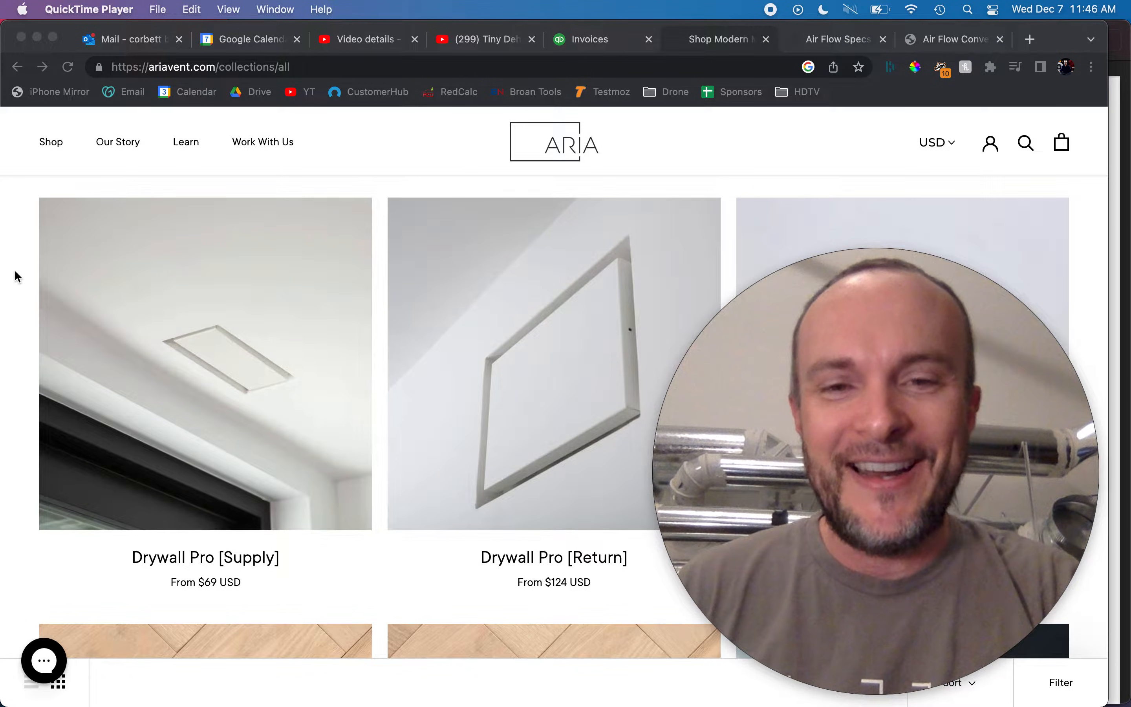
- Scroll the Aria vent collection down past the Drywall Pro, Flushmount and Aria OG listings
scroll(down, 3)
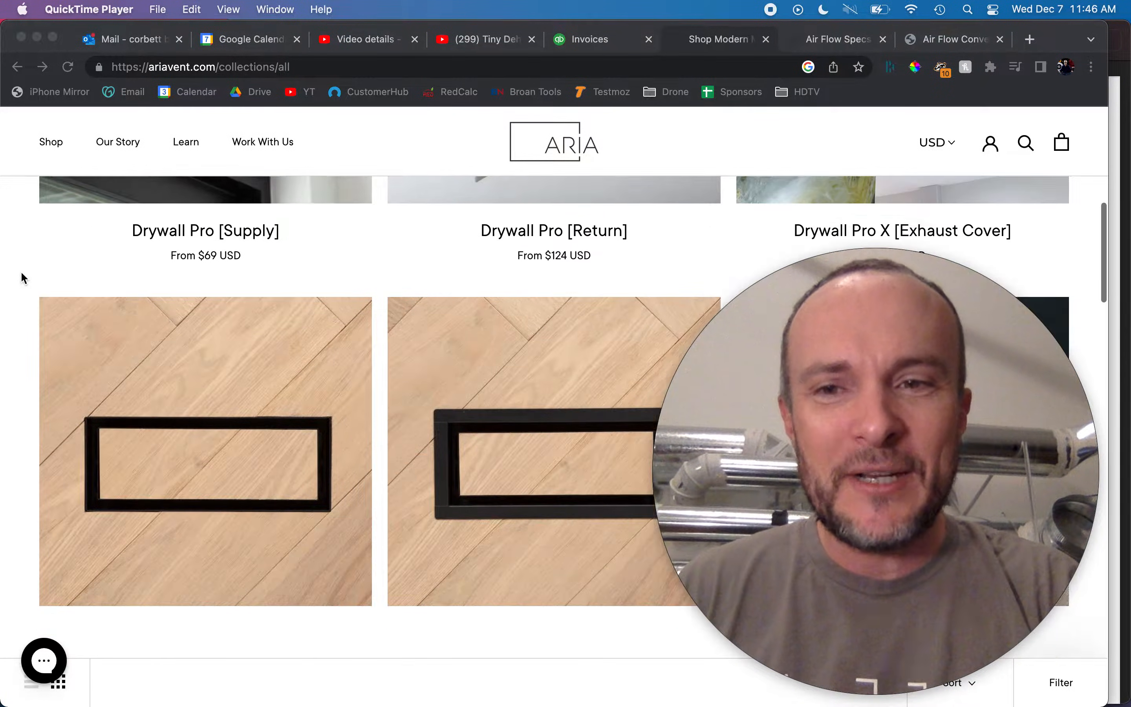
scroll(down, 3)
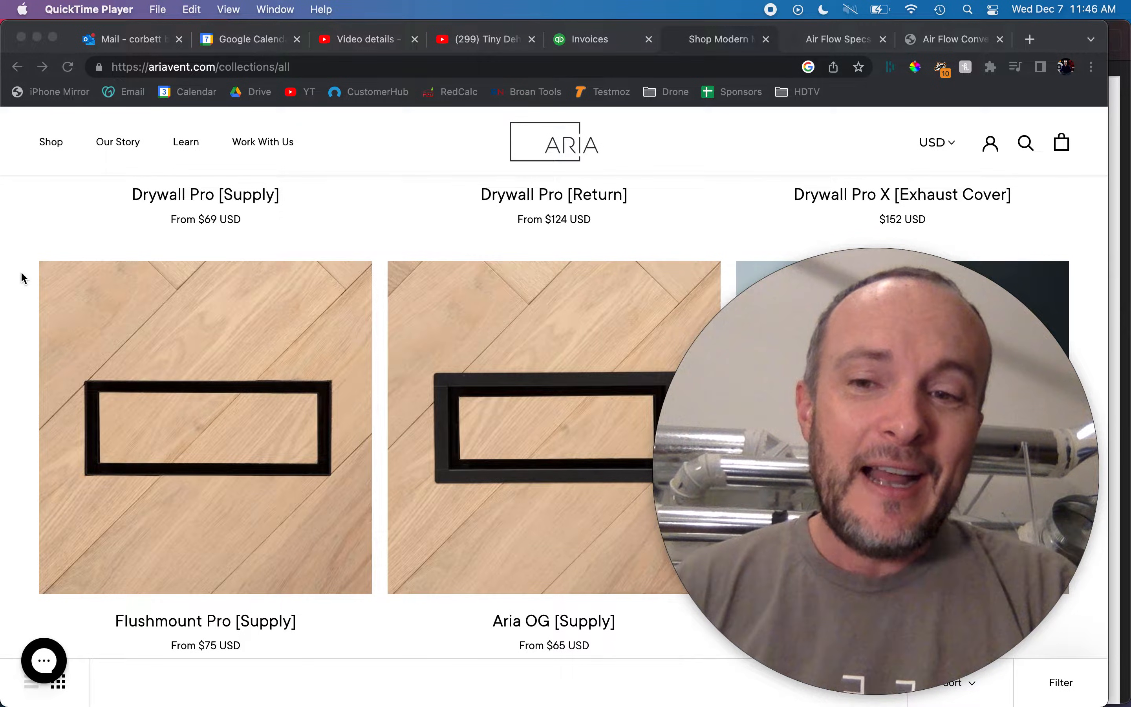
scroll(down, 3)
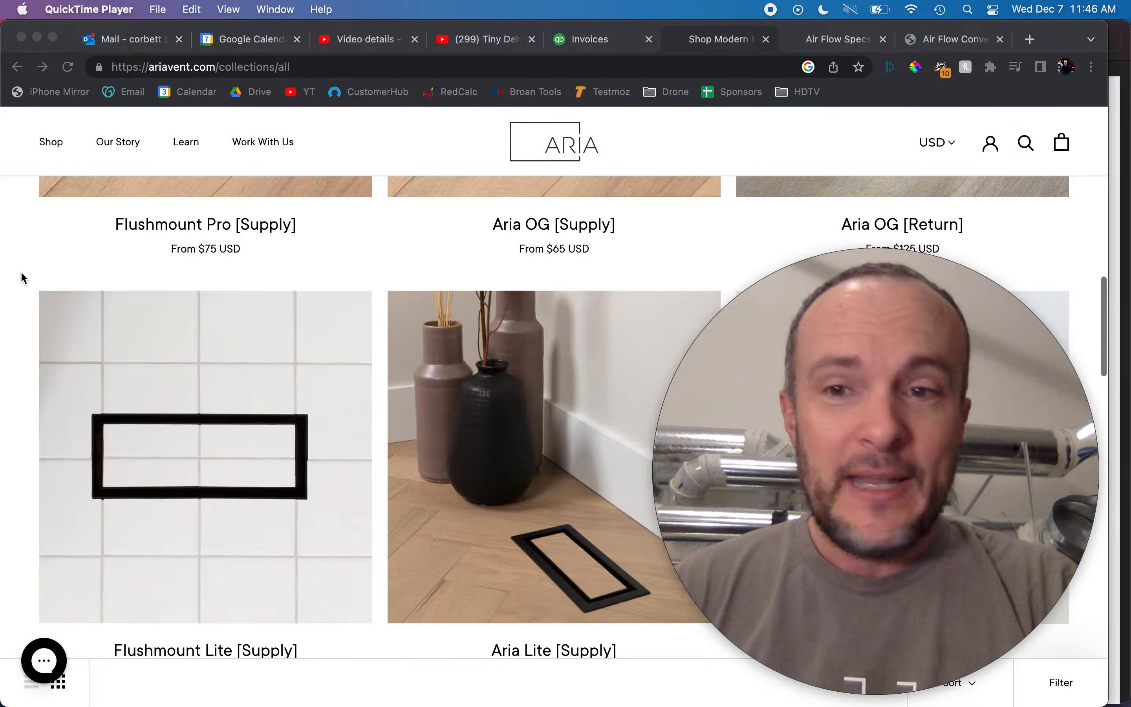
mouse_move(33, 268)
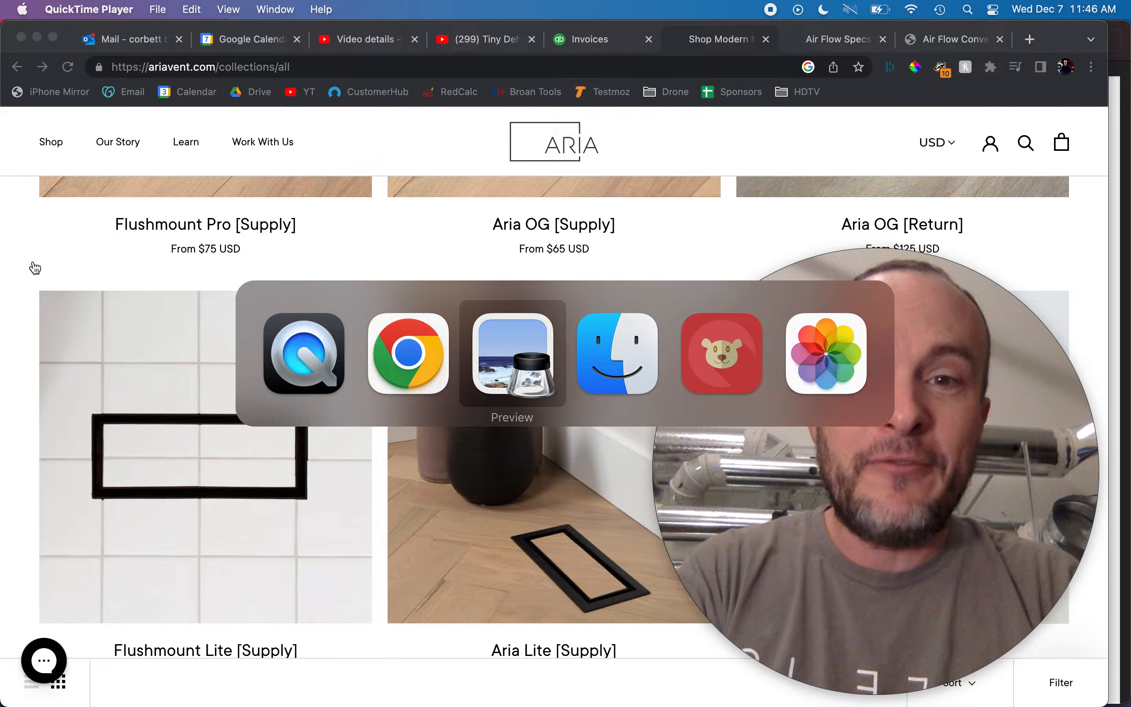
click(512, 353)
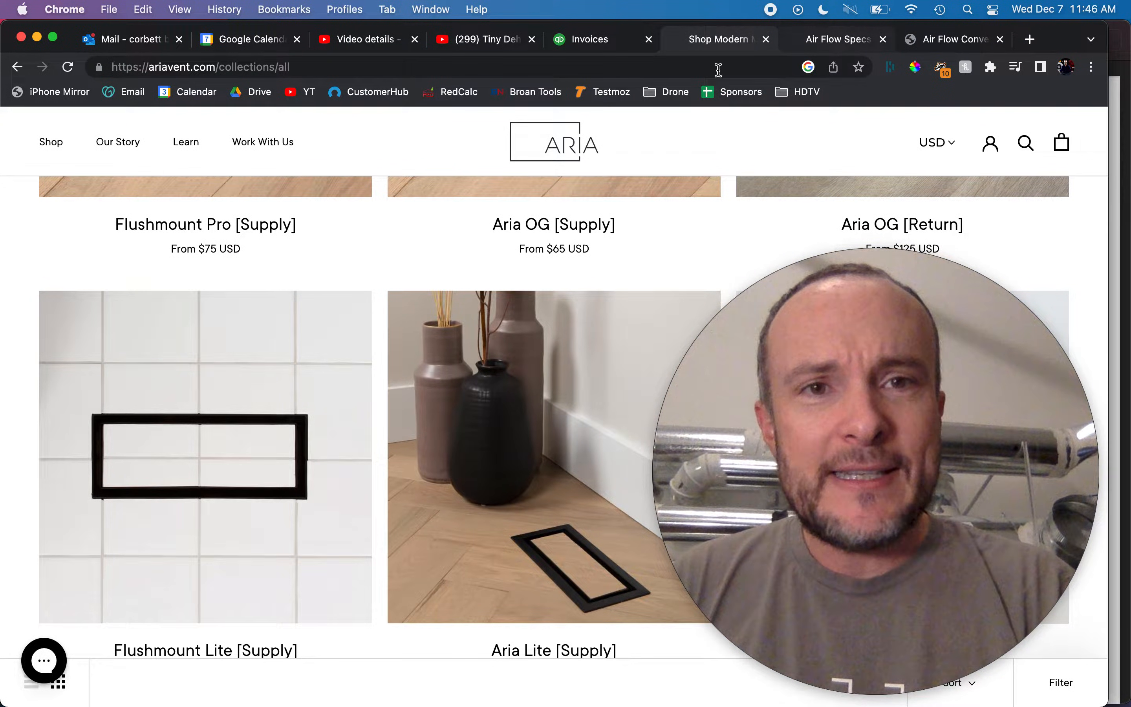
click(837, 40)
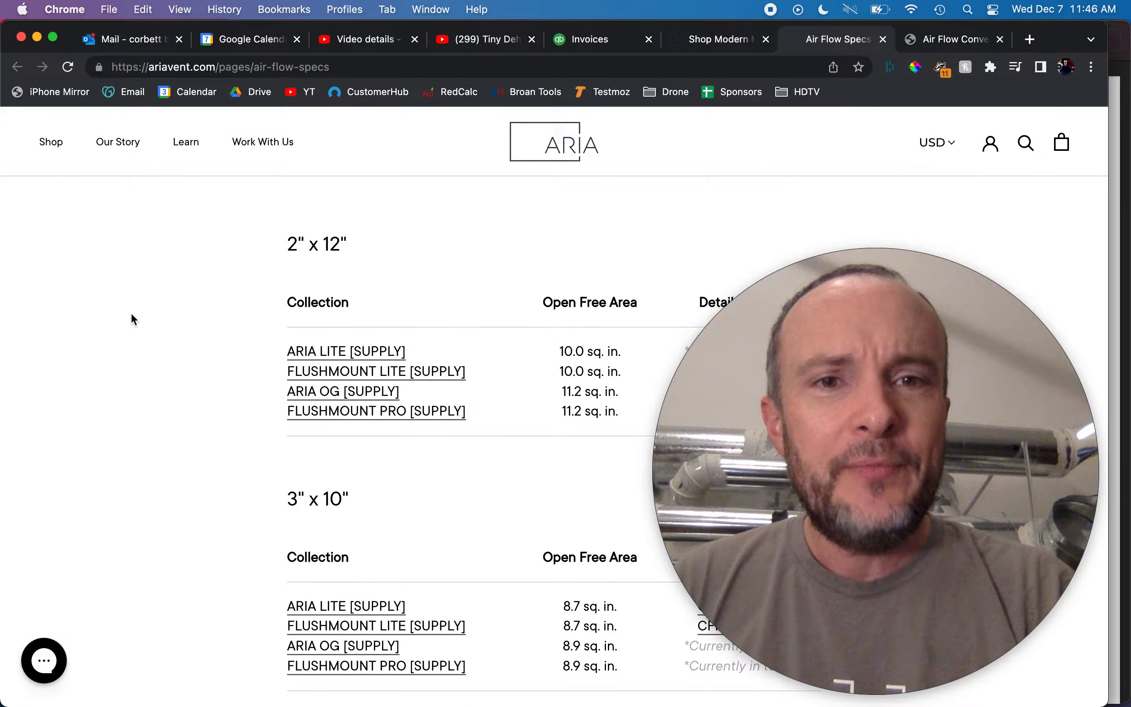
scroll(down, 3)
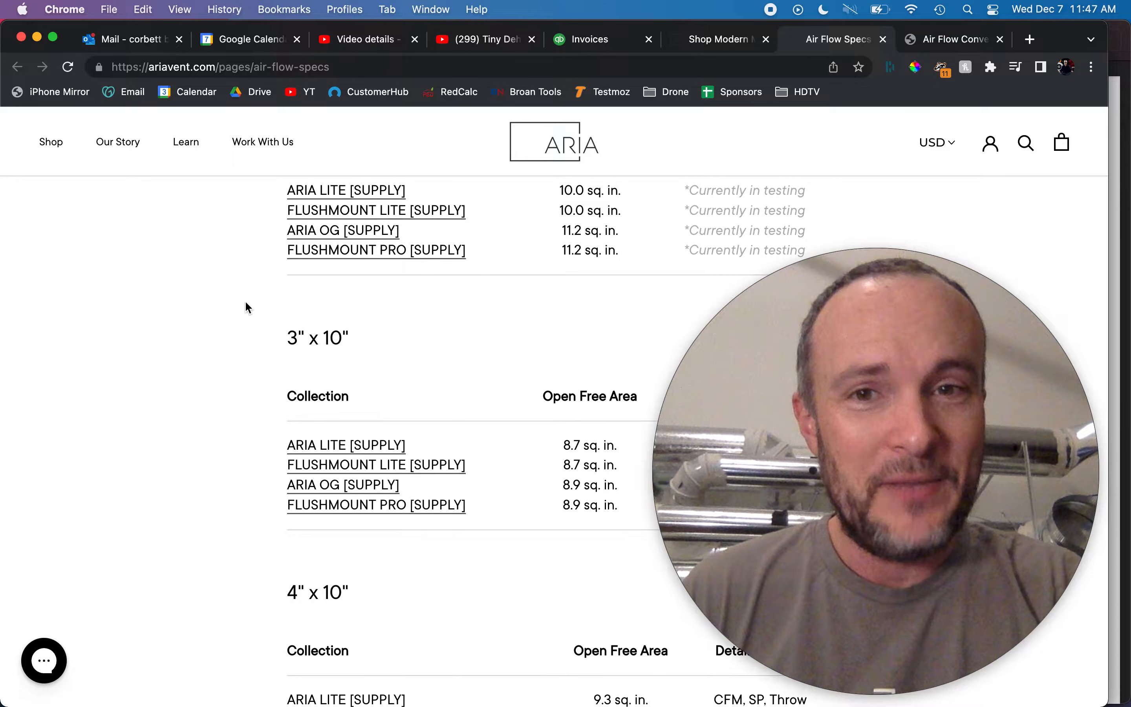
scroll(up, 3)
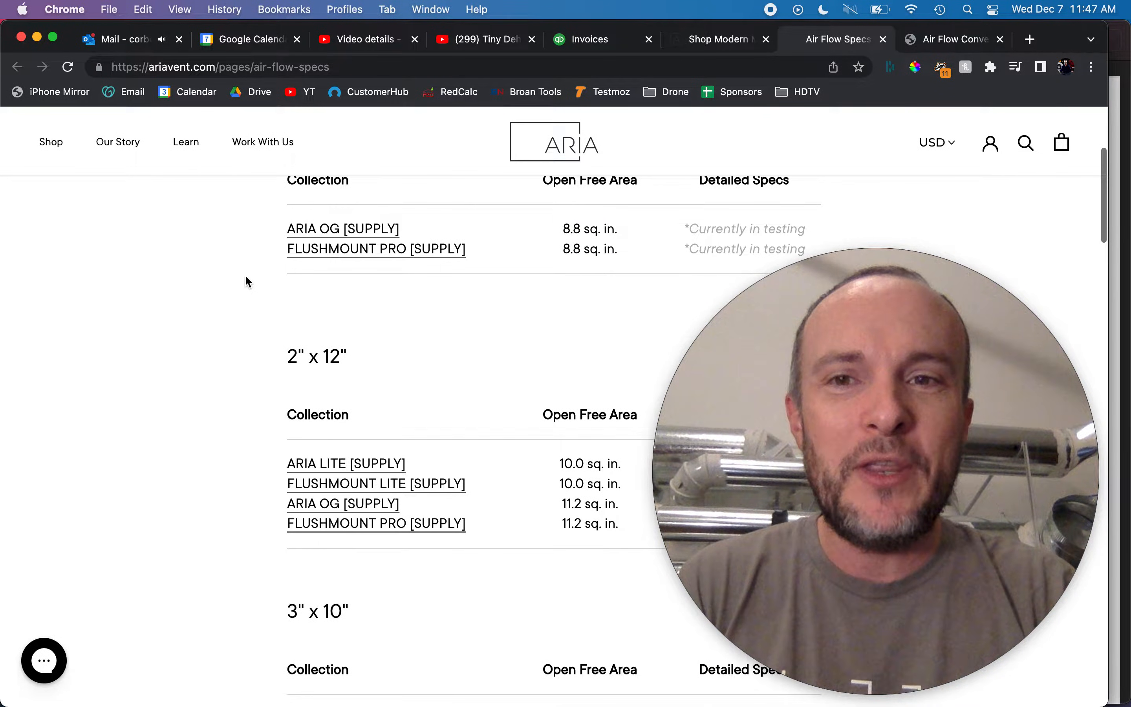
scroll(up, 3)
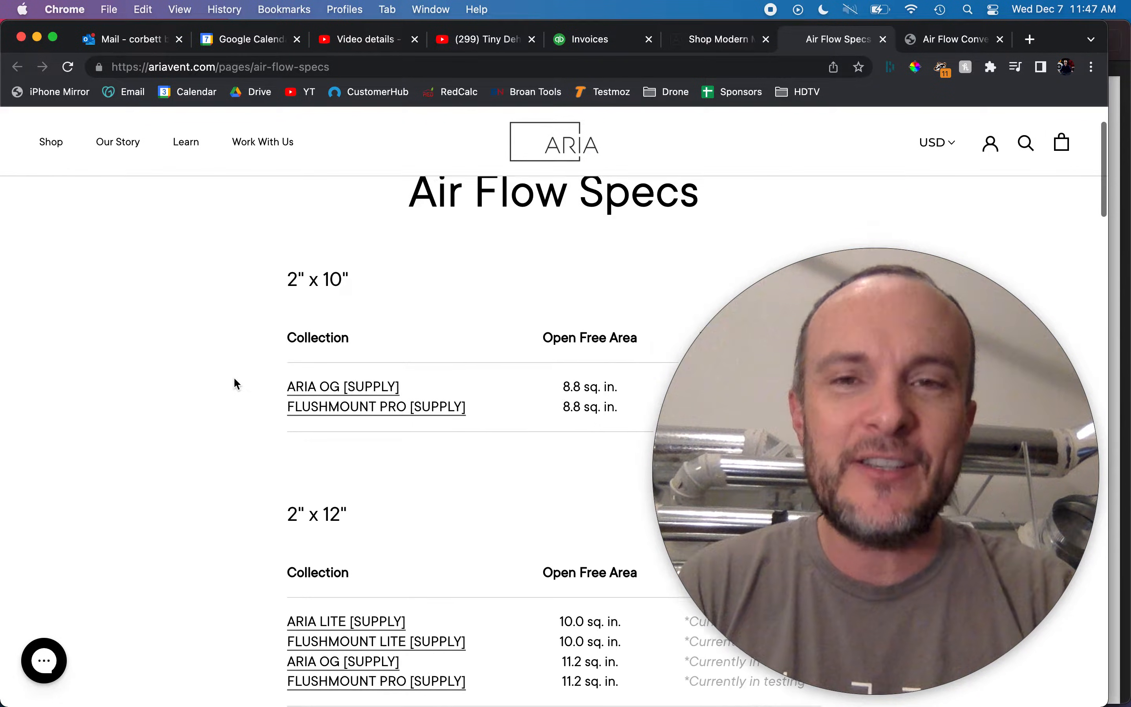
scroll(down, 3)
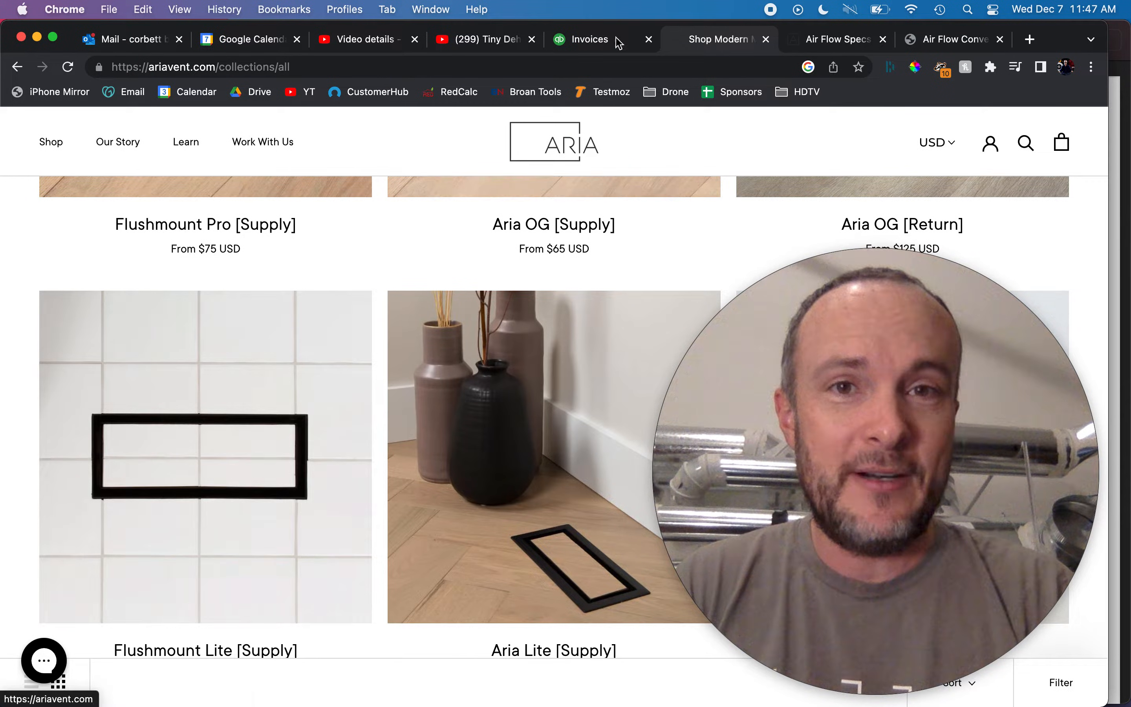
click(836, 39)
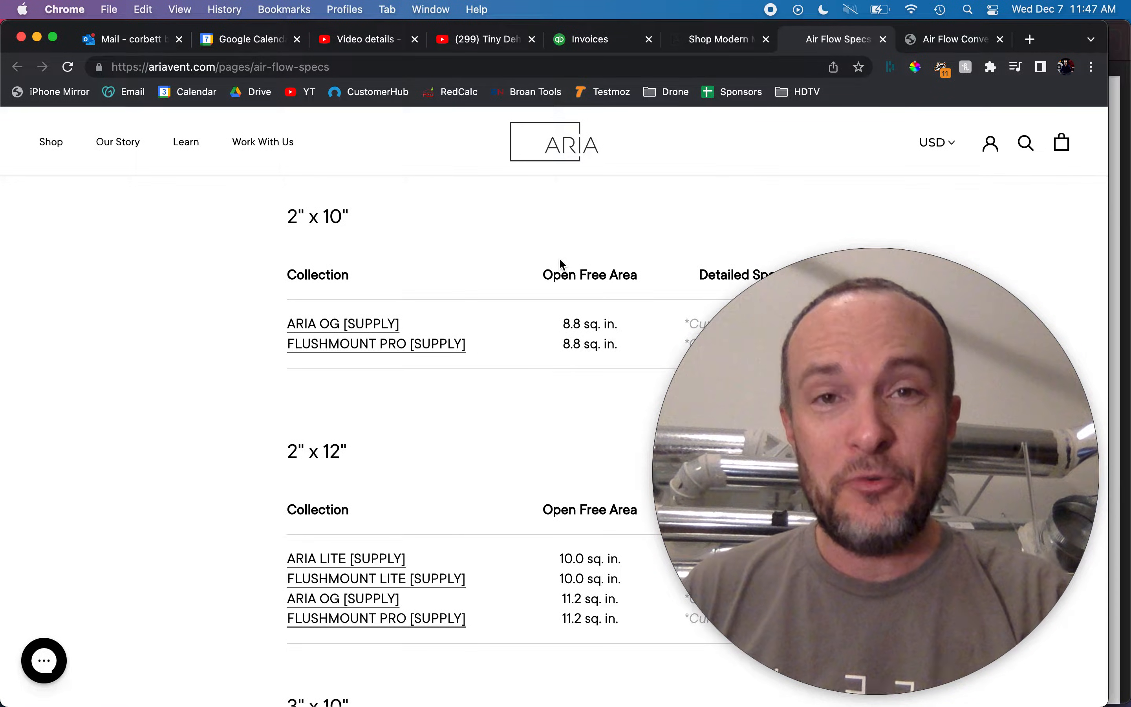
mouse_move(470, 308)
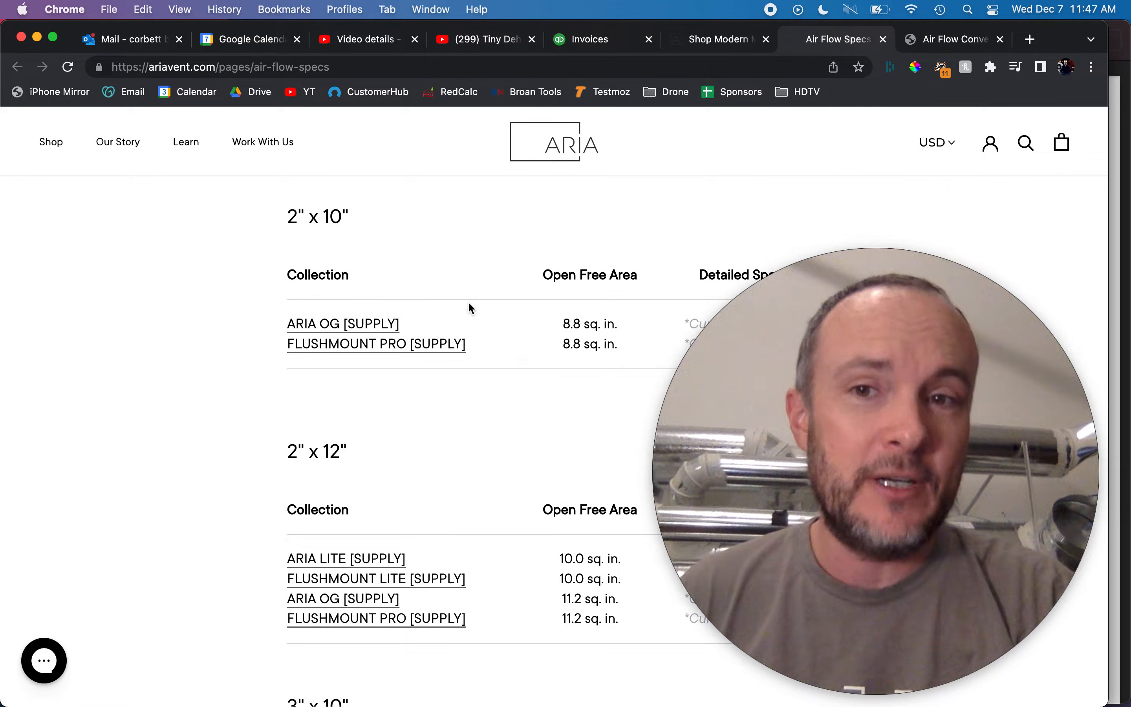
mouse_move(265, 268)
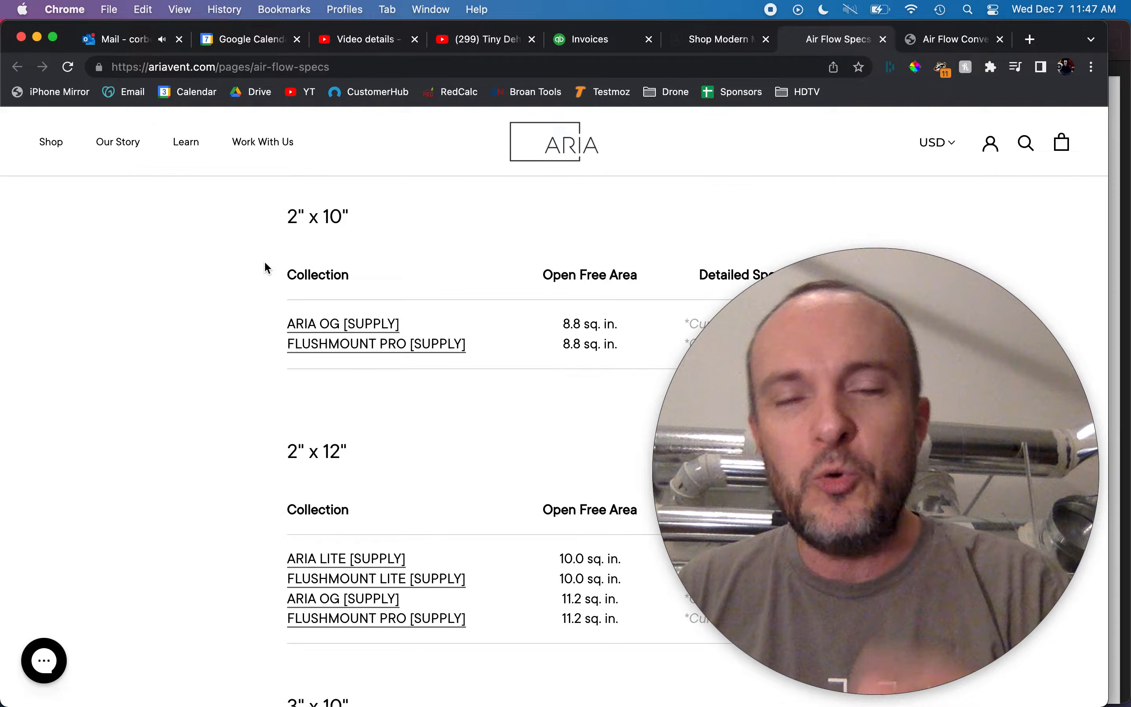
mouse_move(572, 326)
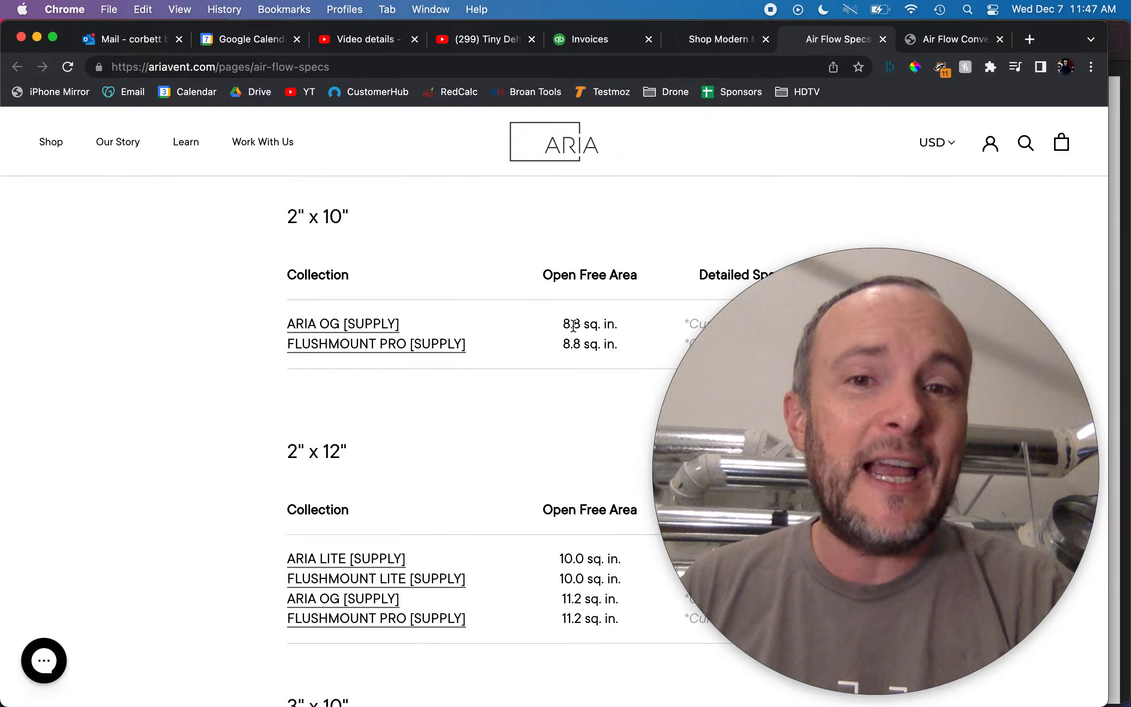
mouse_move(235, 343)
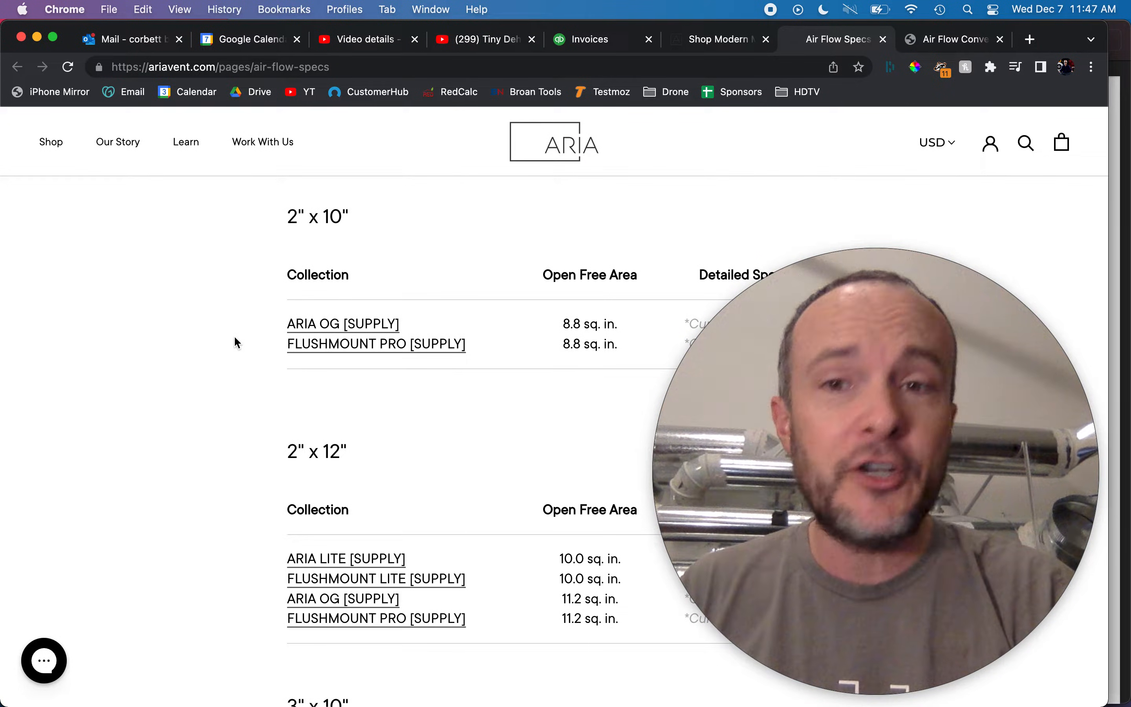
- Scroll the Air Flow Specs page down to the 6" x 14" and 8" x 8" supply tables above Air Returns
scroll(down, 3)
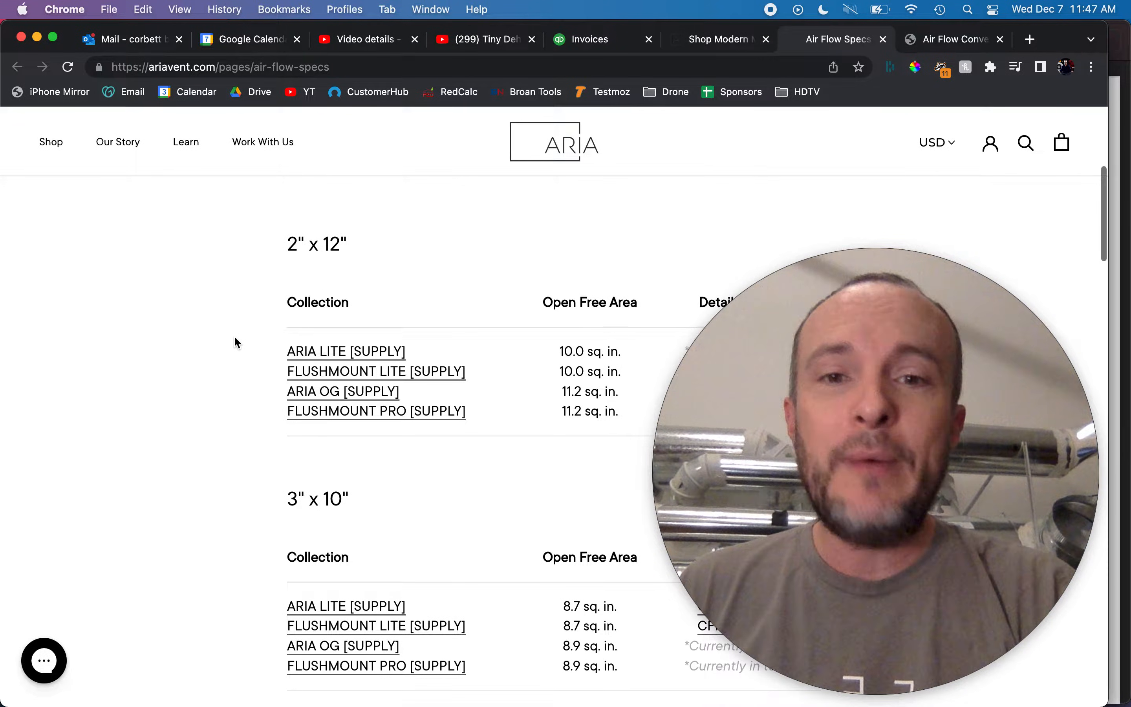
scroll(down, 3)
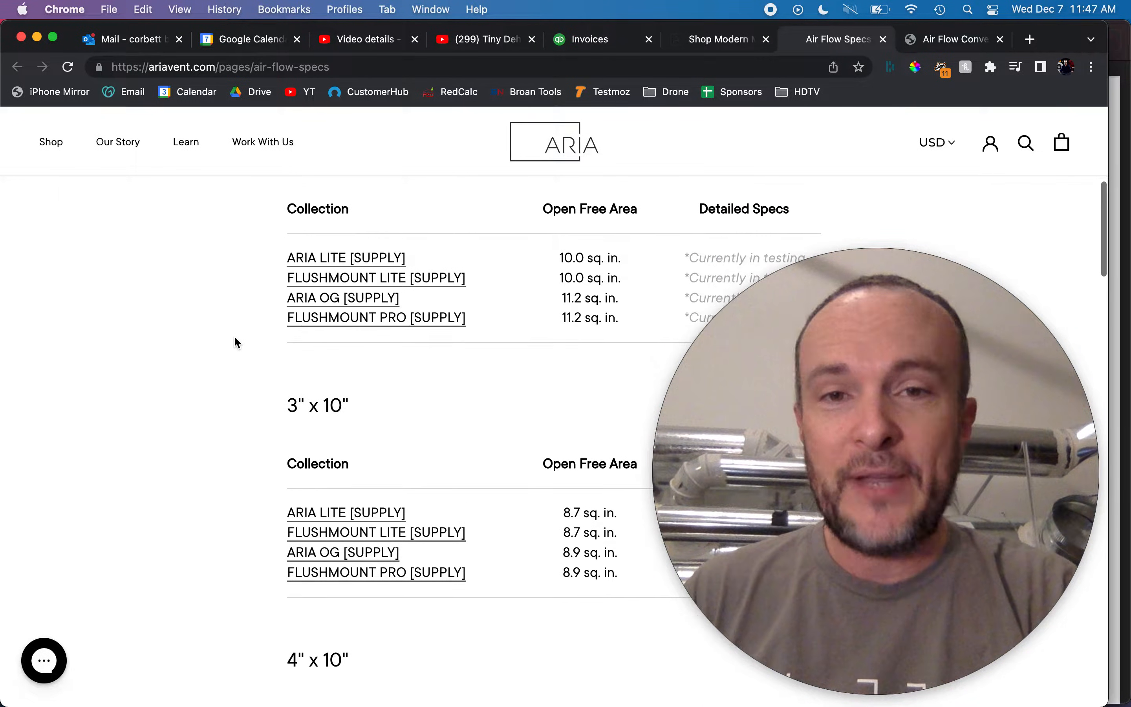
scroll(down, 3)
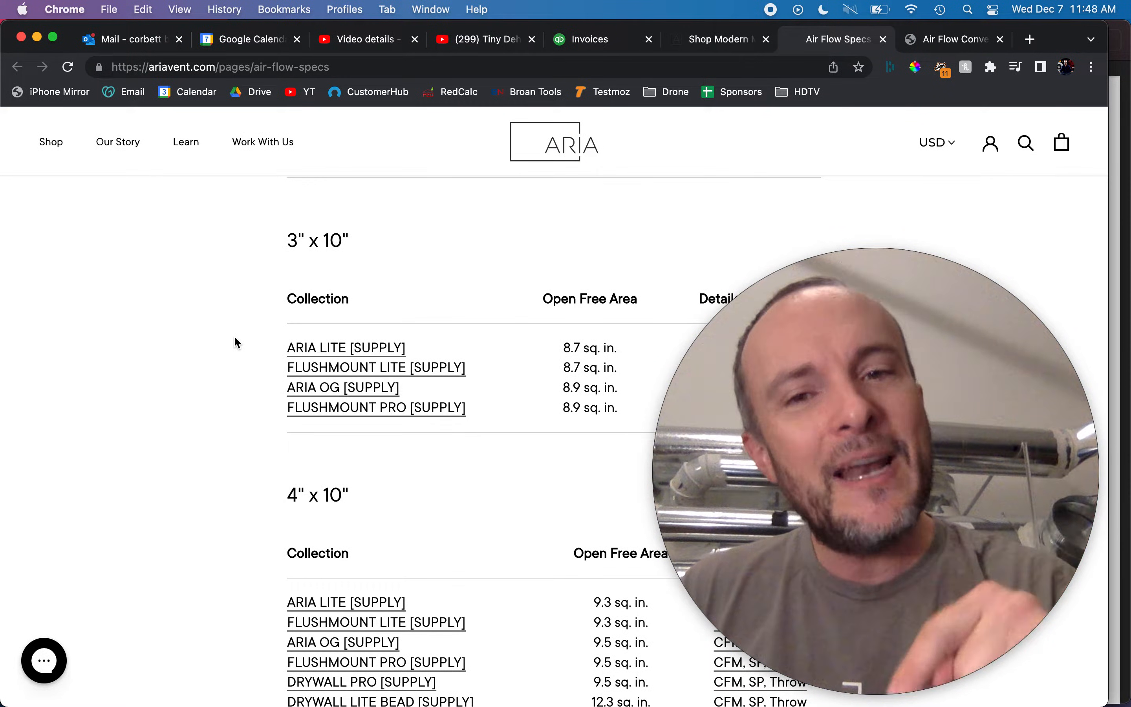
scroll(down, 3)
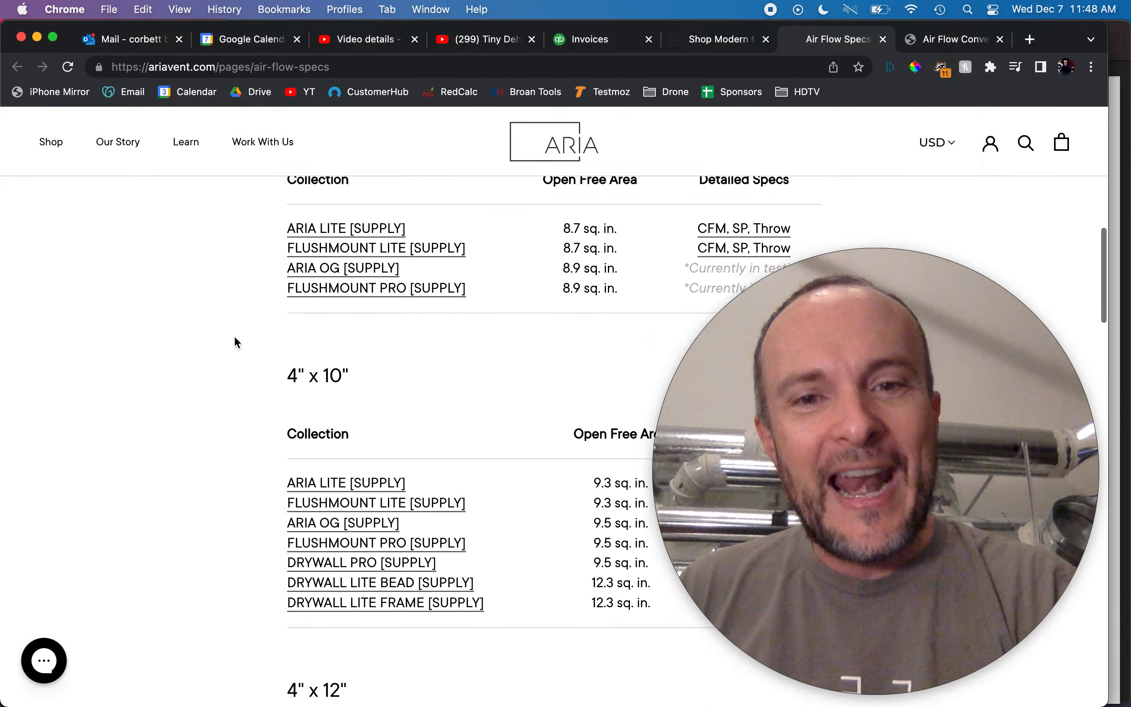
scroll(down, 3)
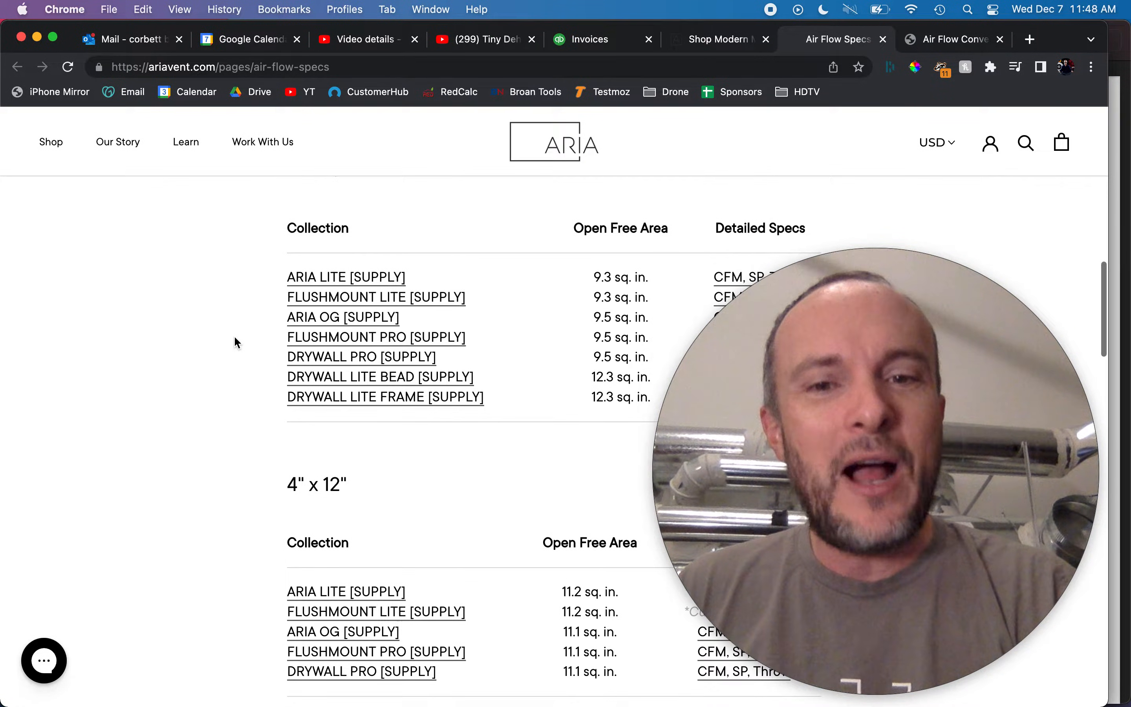
scroll(down, 3)
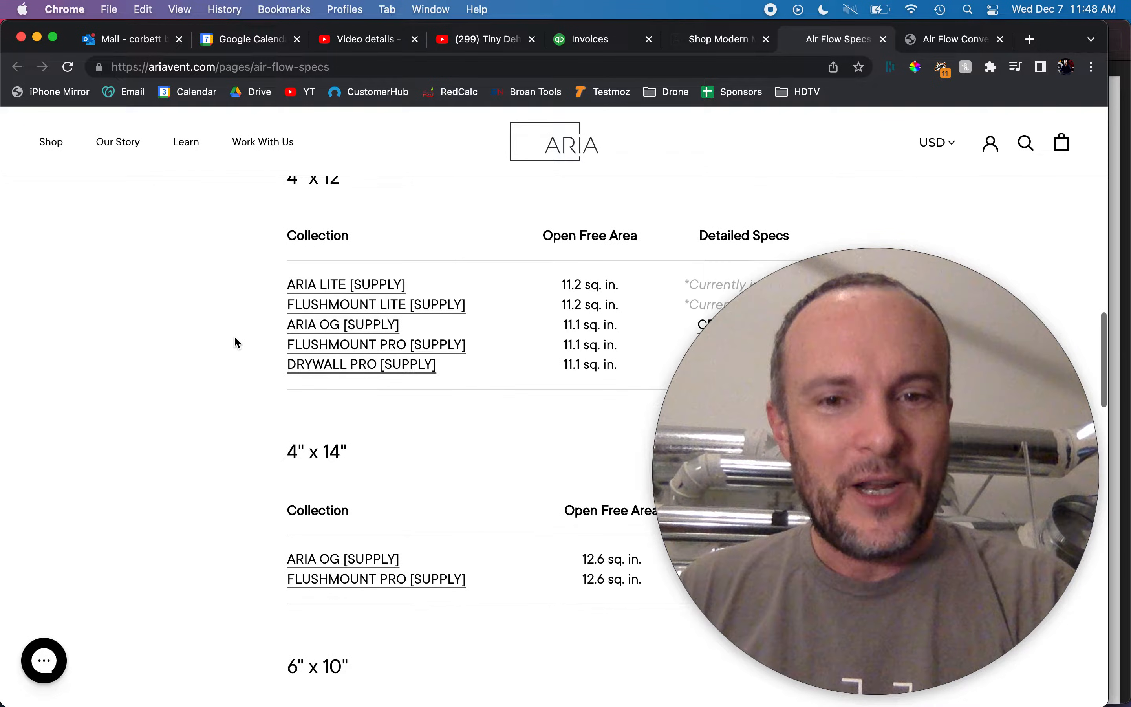
scroll(down, 3)
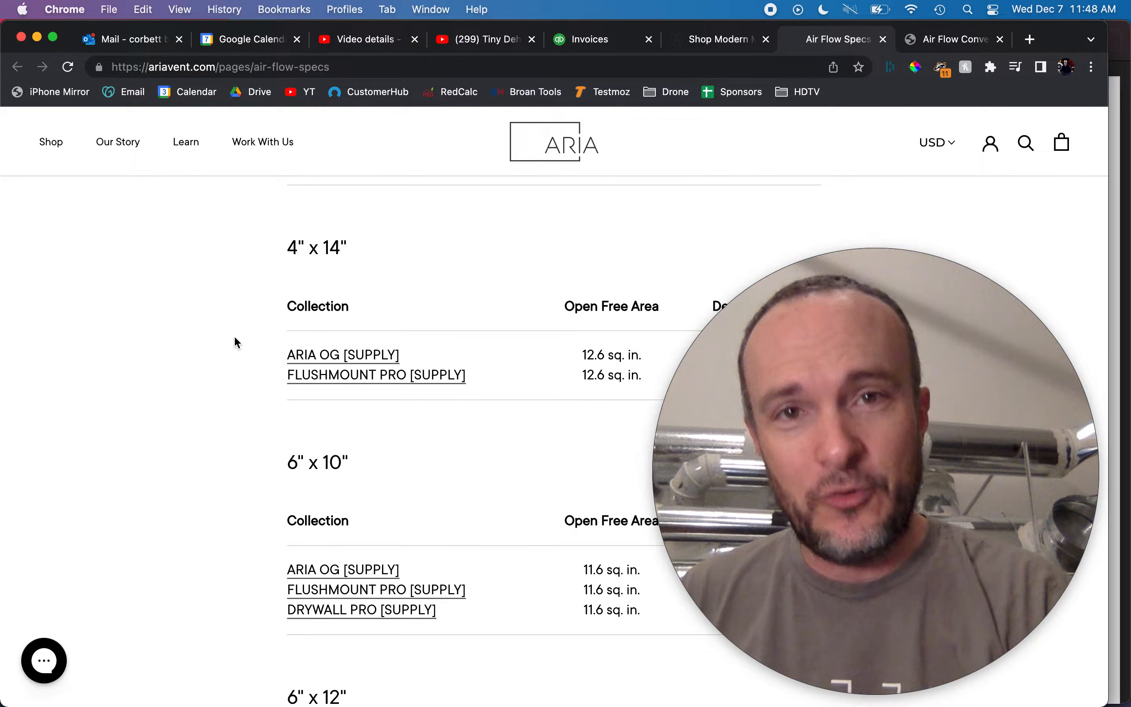
scroll(down, 3)
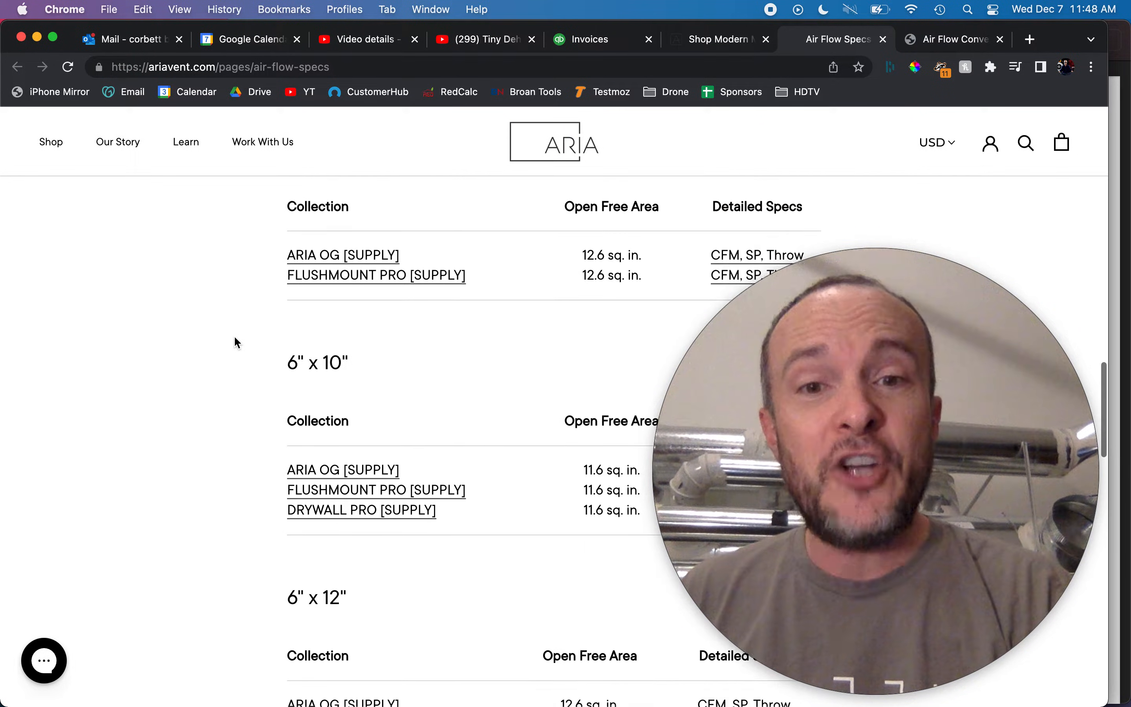
scroll(down, 3)
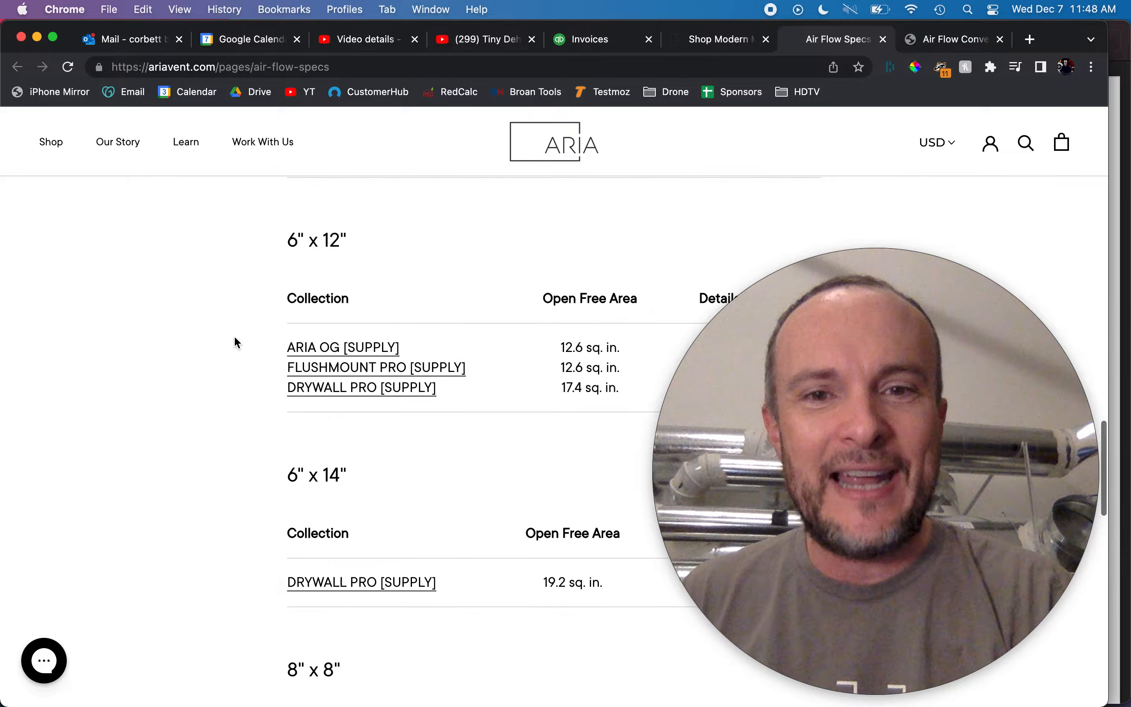
scroll(down, 3)
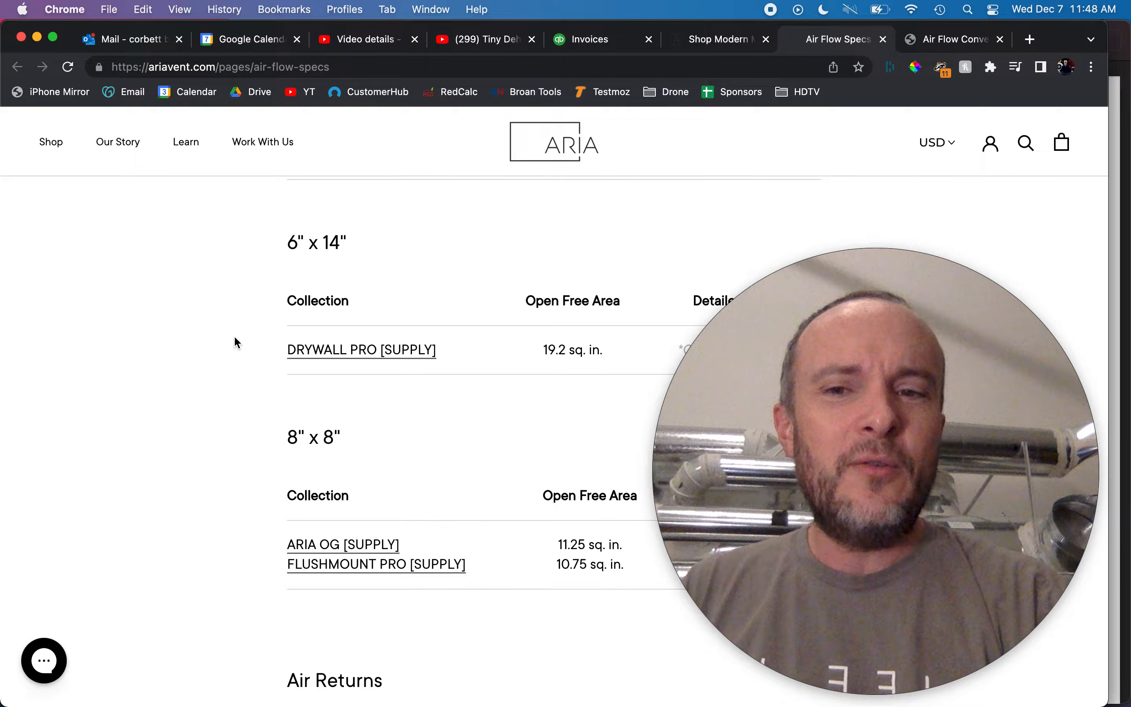
mouse_move(660, 214)
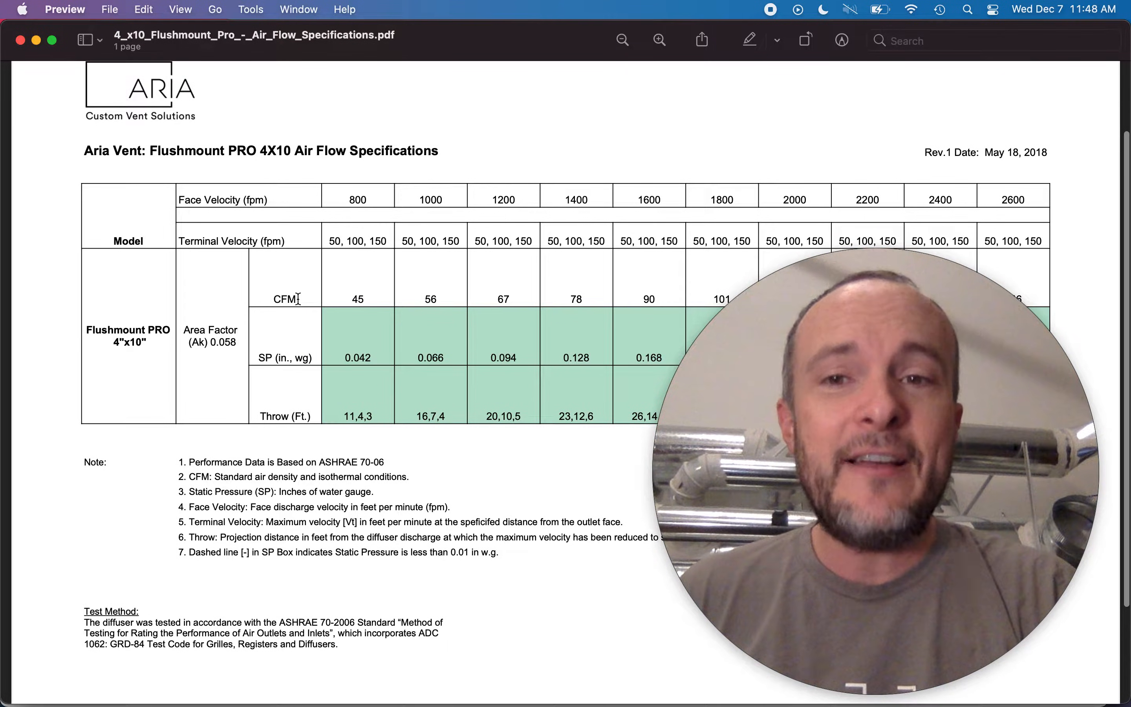
scroll(down, 3)
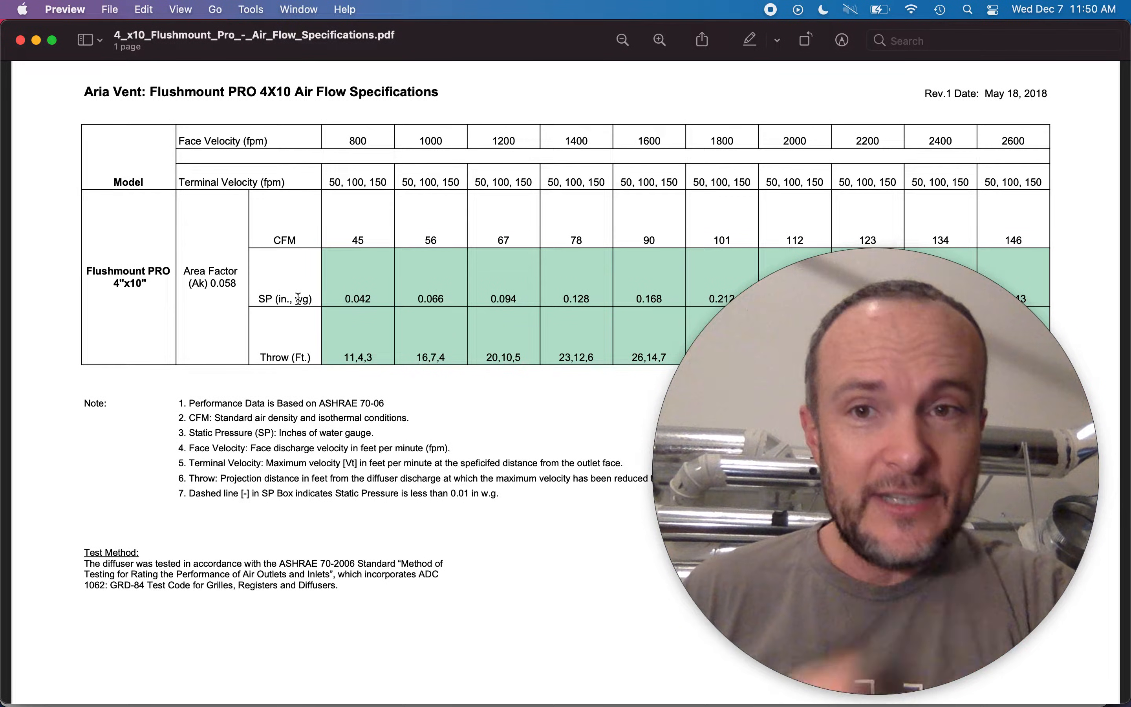
mouse_move(445, 171)
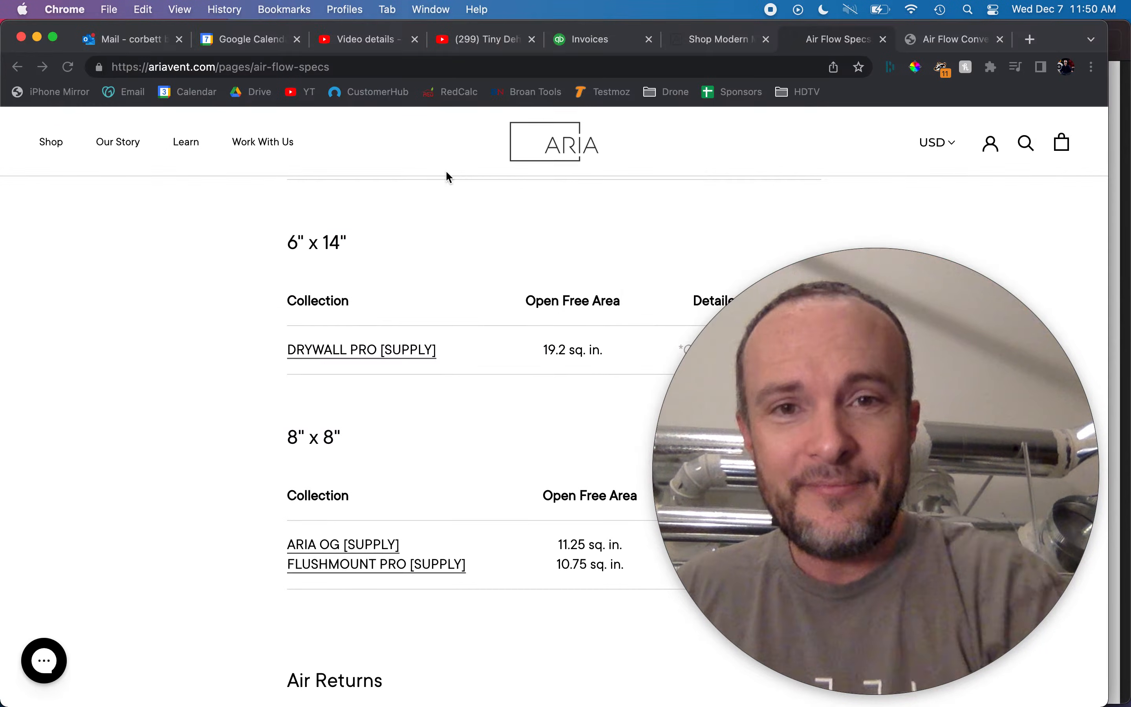
- Scroll to the Air Returns free-area table, then move to the Air Flow Conversion Calculator tab
scroll(down, 3)
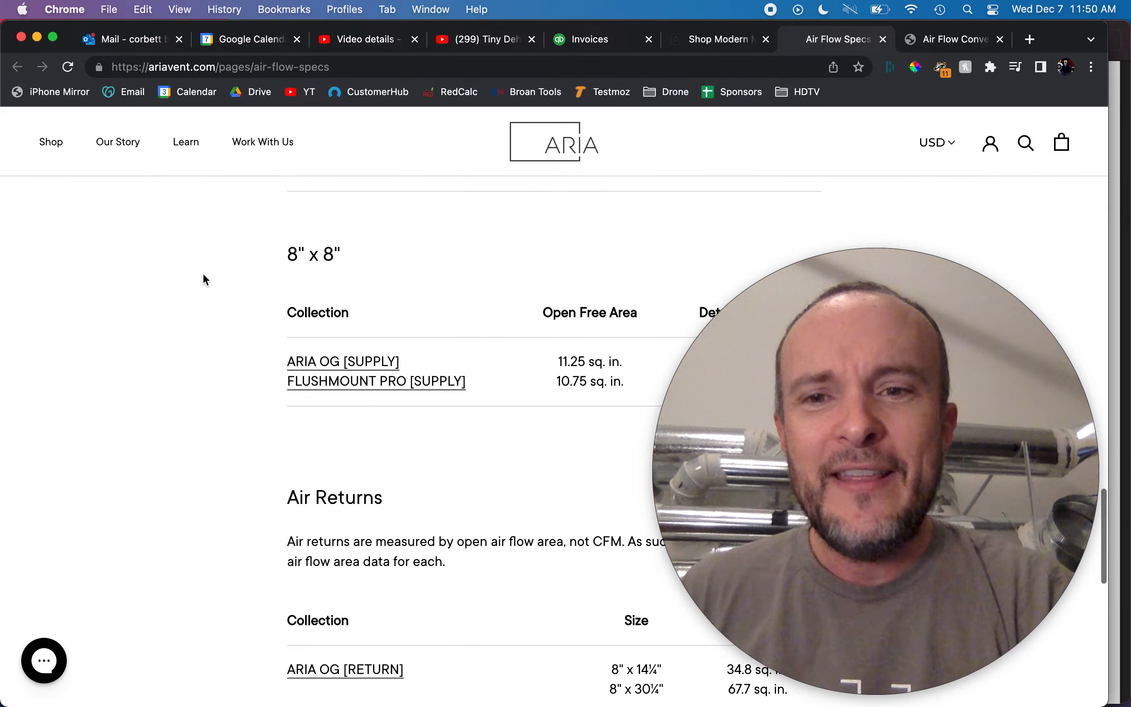
scroll(down, 3)
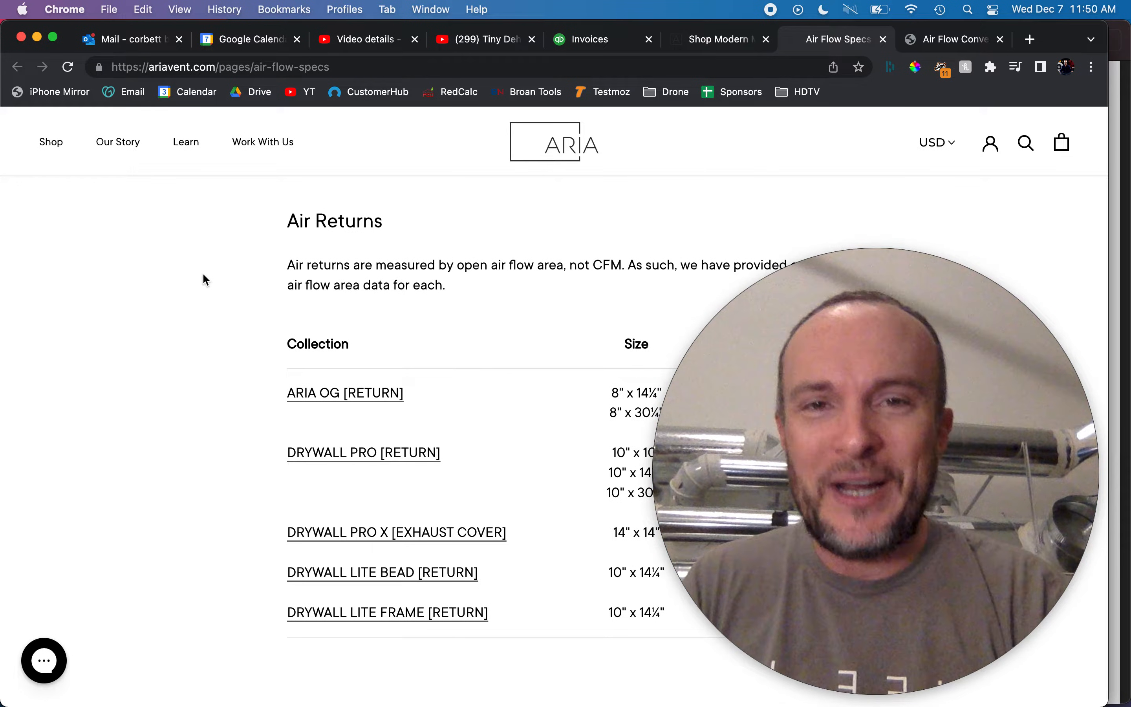
scroll(down, 3)
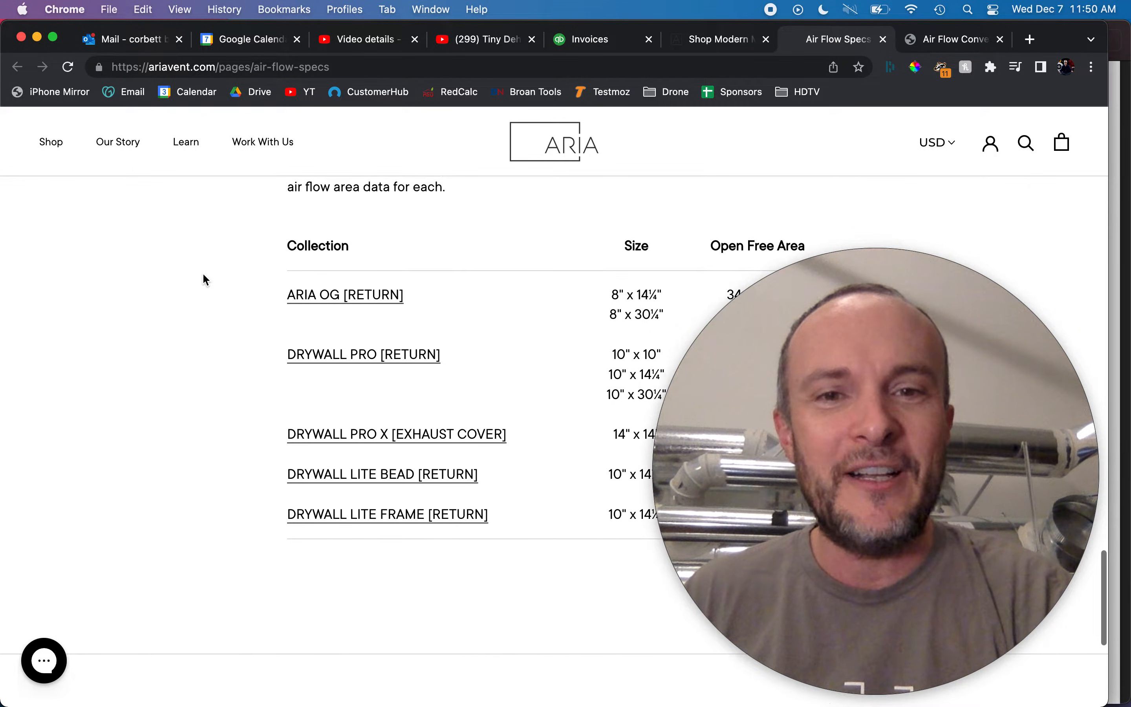
scroll(down, 3)
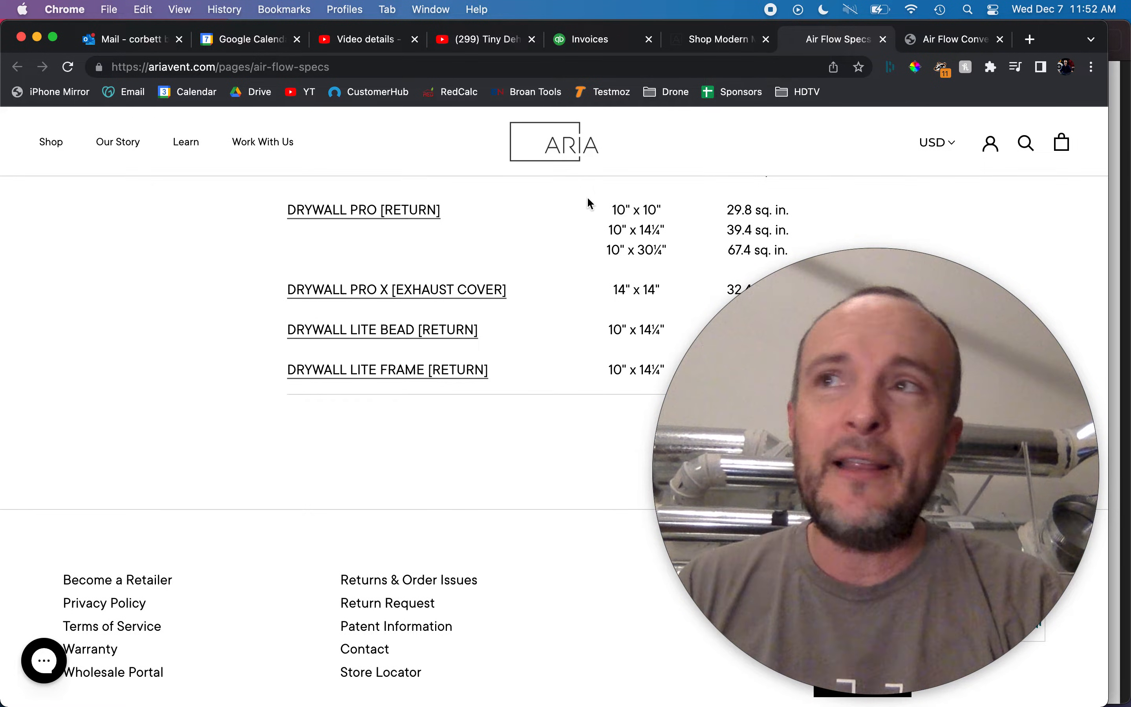
mouse_move(249, 306)
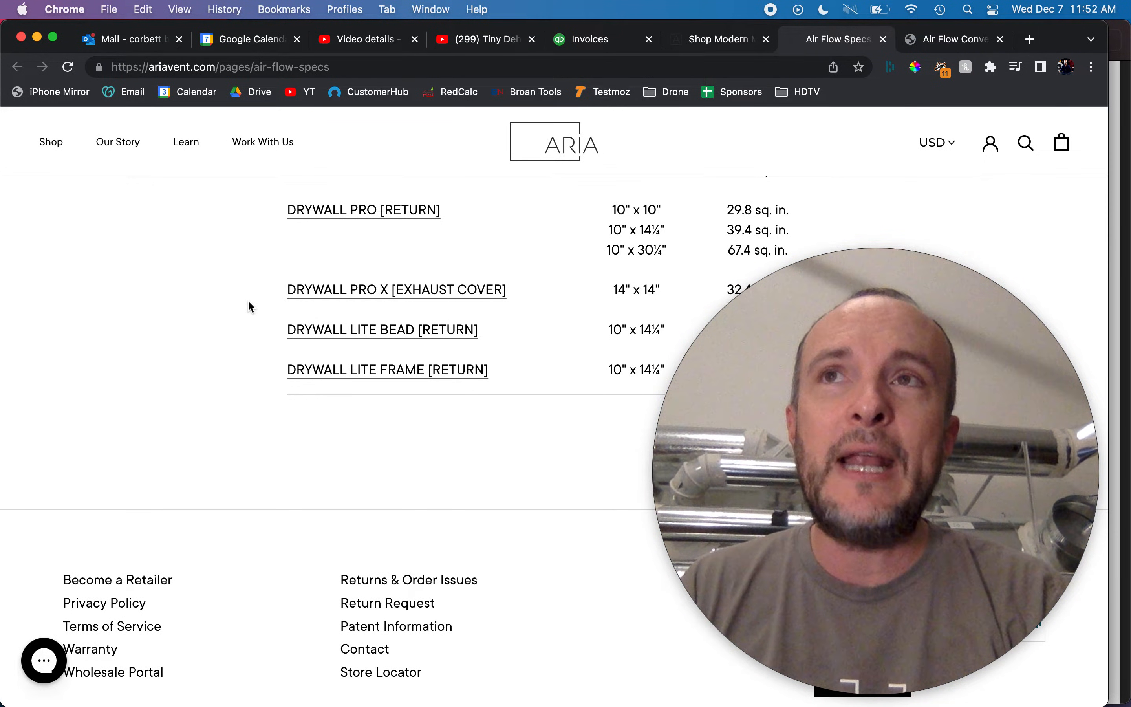
mouse_move(111, 272)
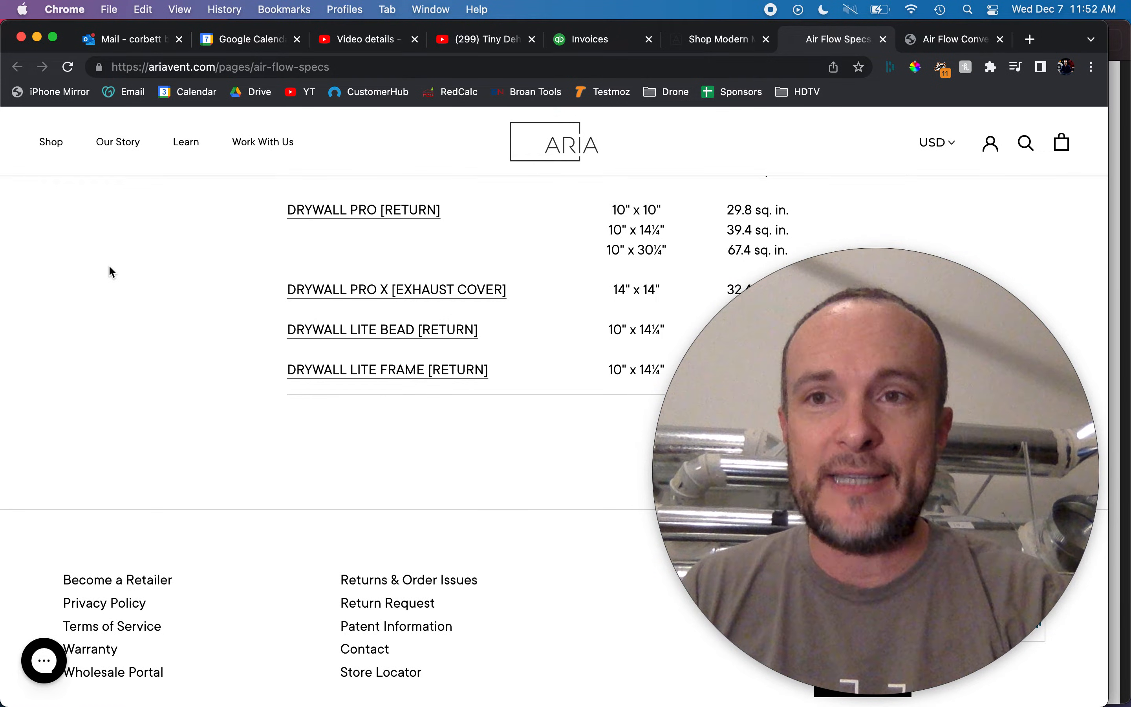
mouse_move(214, 249)
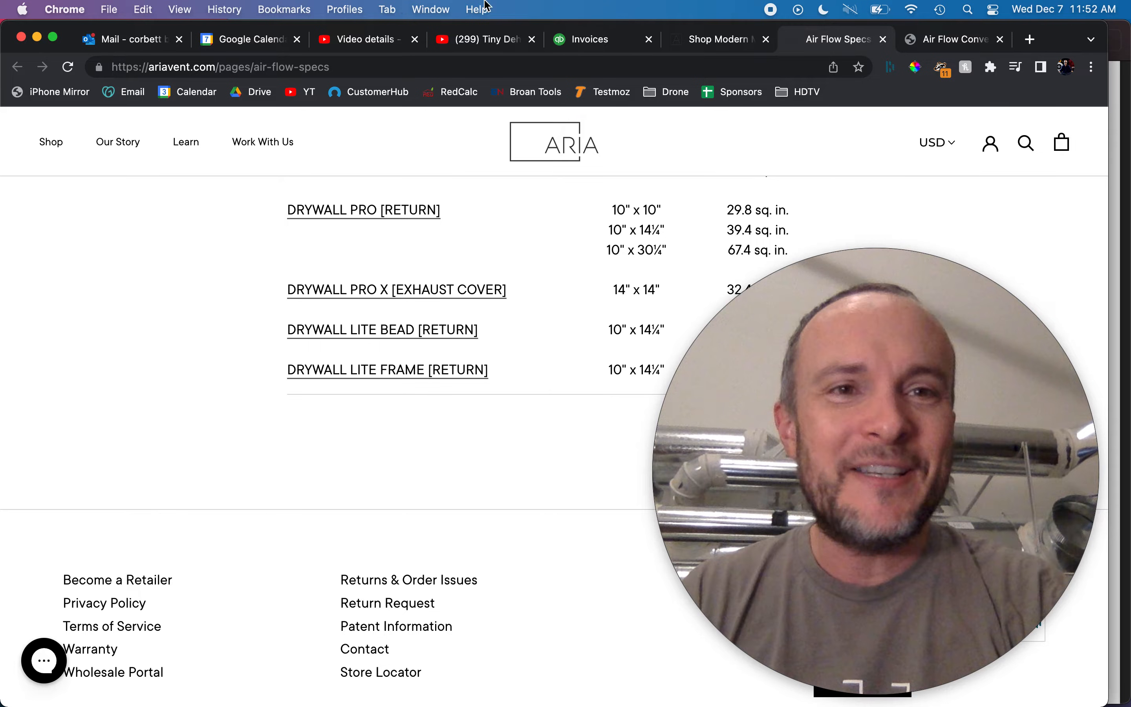
click(952, 39)
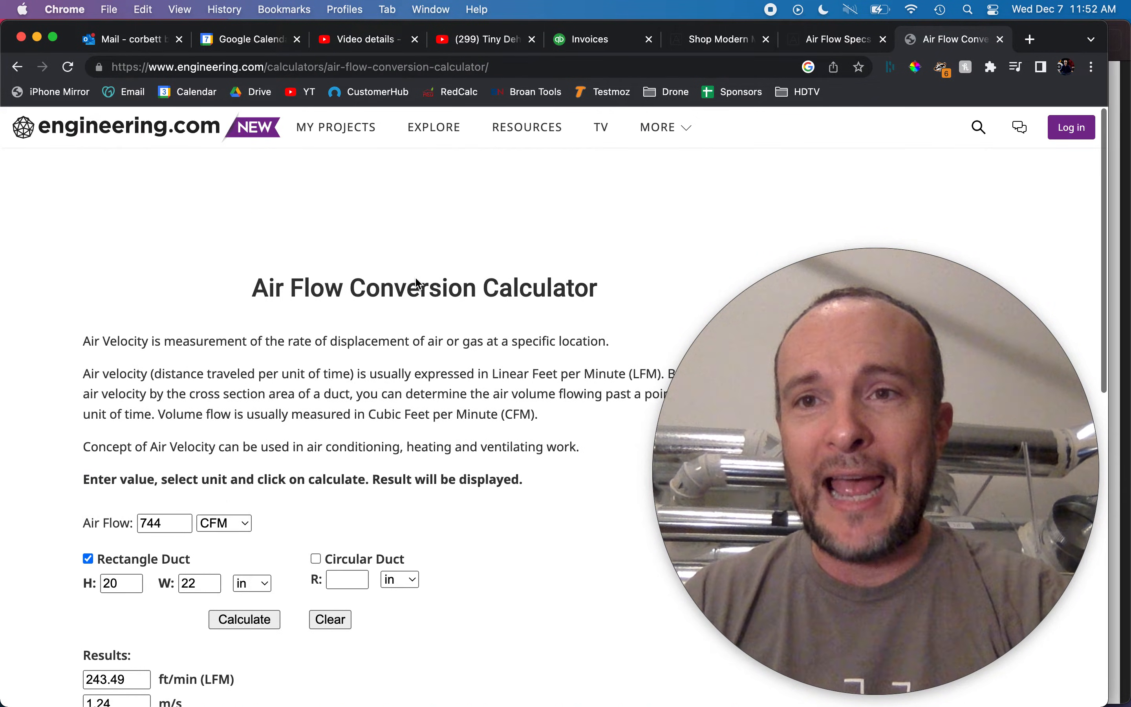
- Scroll to the calculator results for 744 CFM through a 20x22 duct: 243.49 LFM, 1.24 m/s, 351.13 L/s
scroll(down, 3)
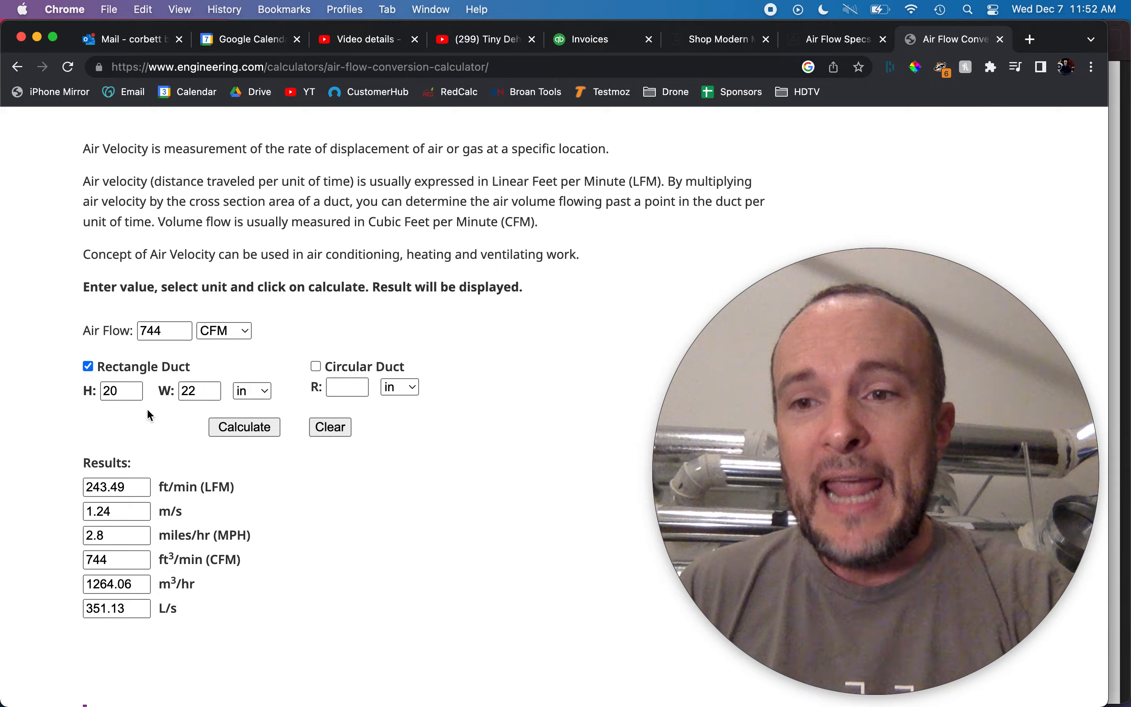
mouse_move(116, 487)
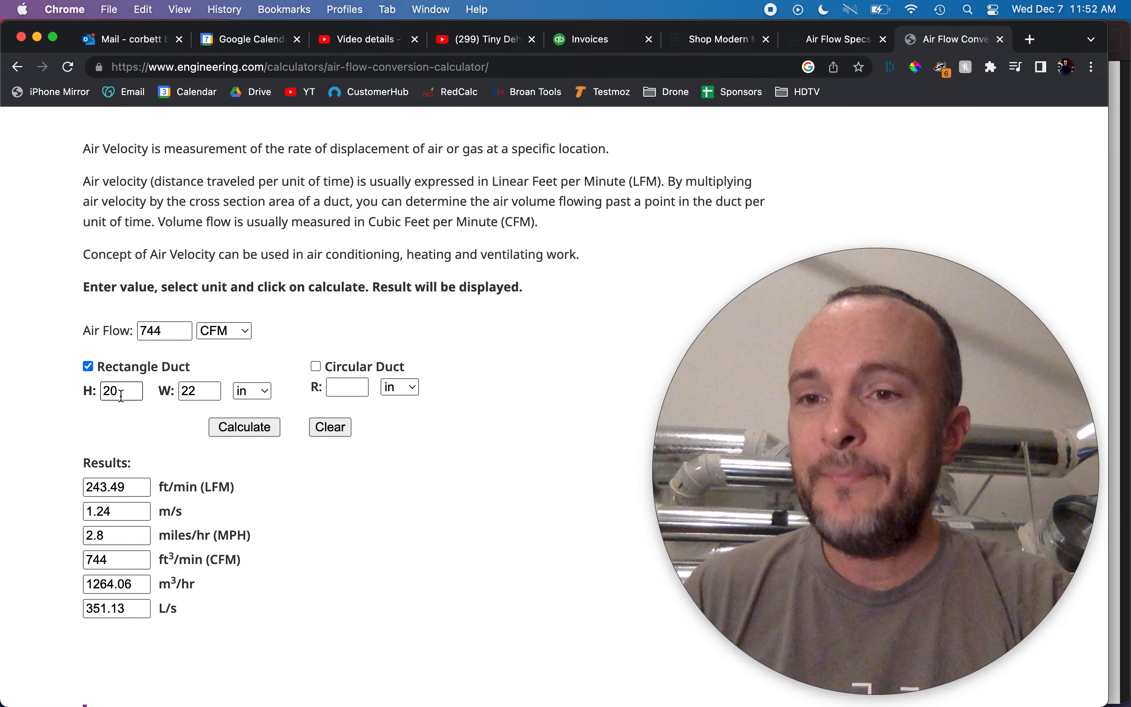
mouse_move(291, 367)
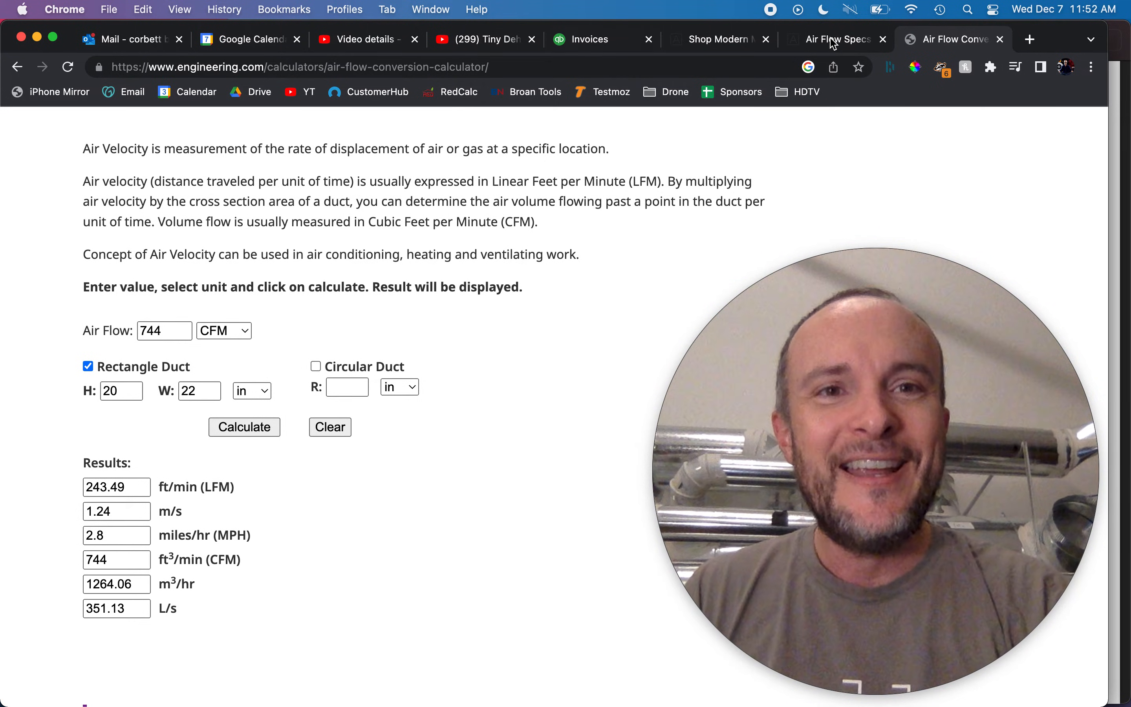
- Return to the Air Flow Specs tab and review the Drywall Pro and Drywall Lite return free areas
click(834, 40)
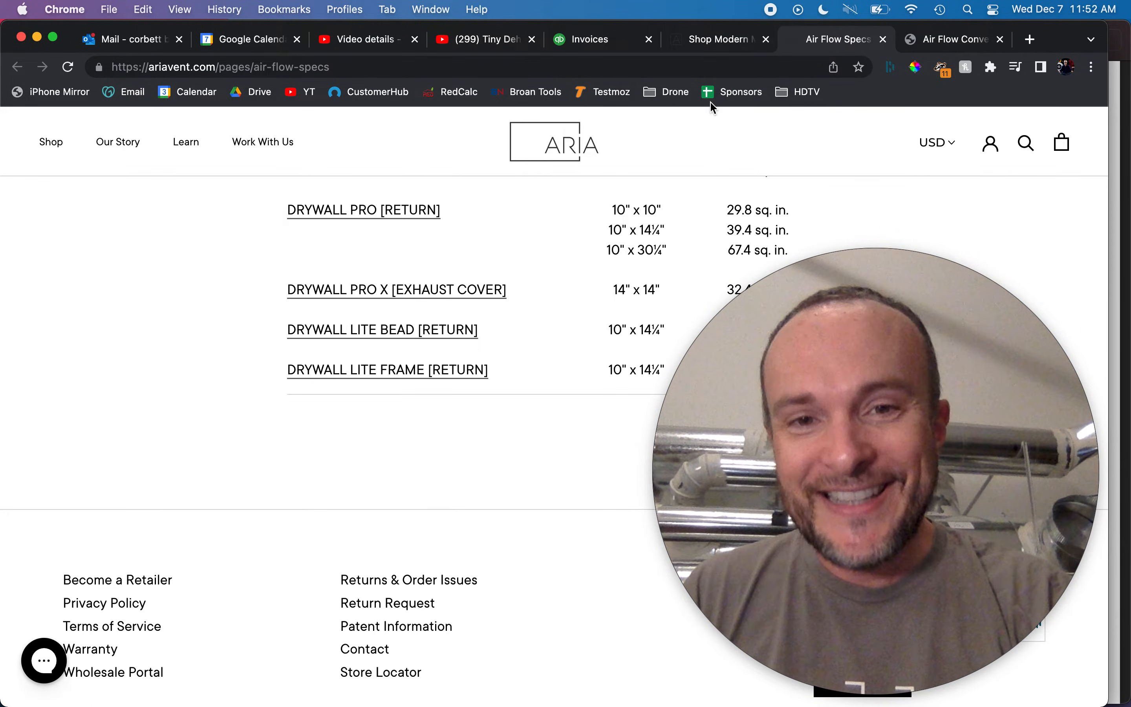
scroll(down, 3)
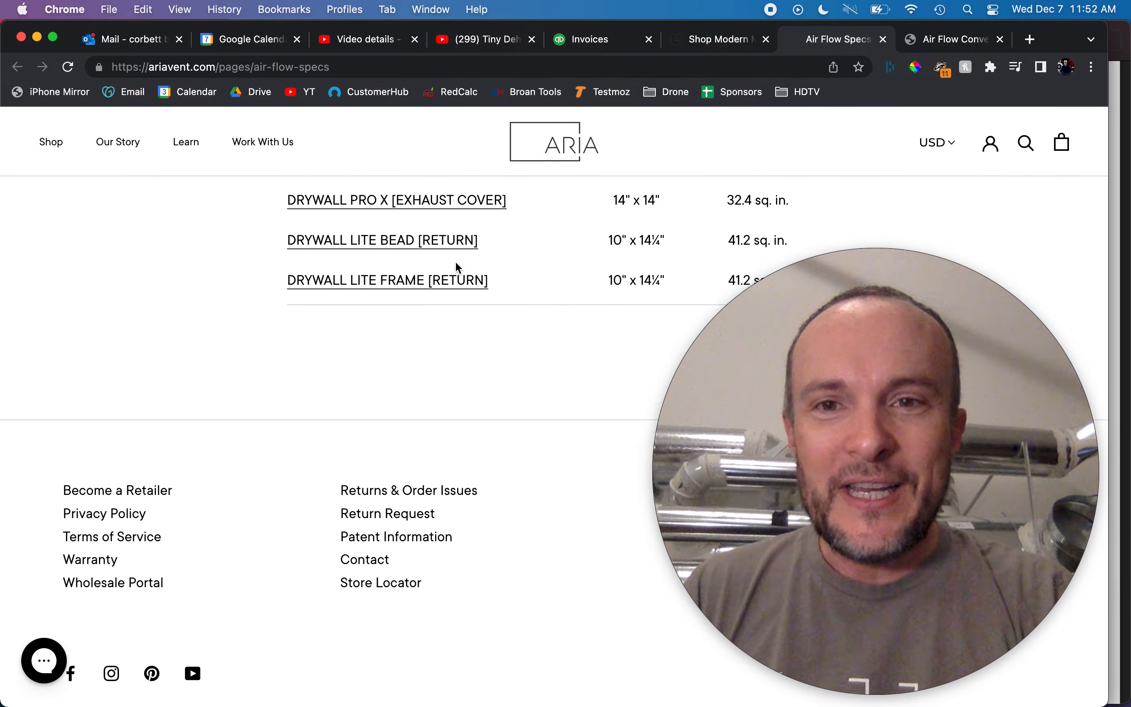
scroll(up, 3)
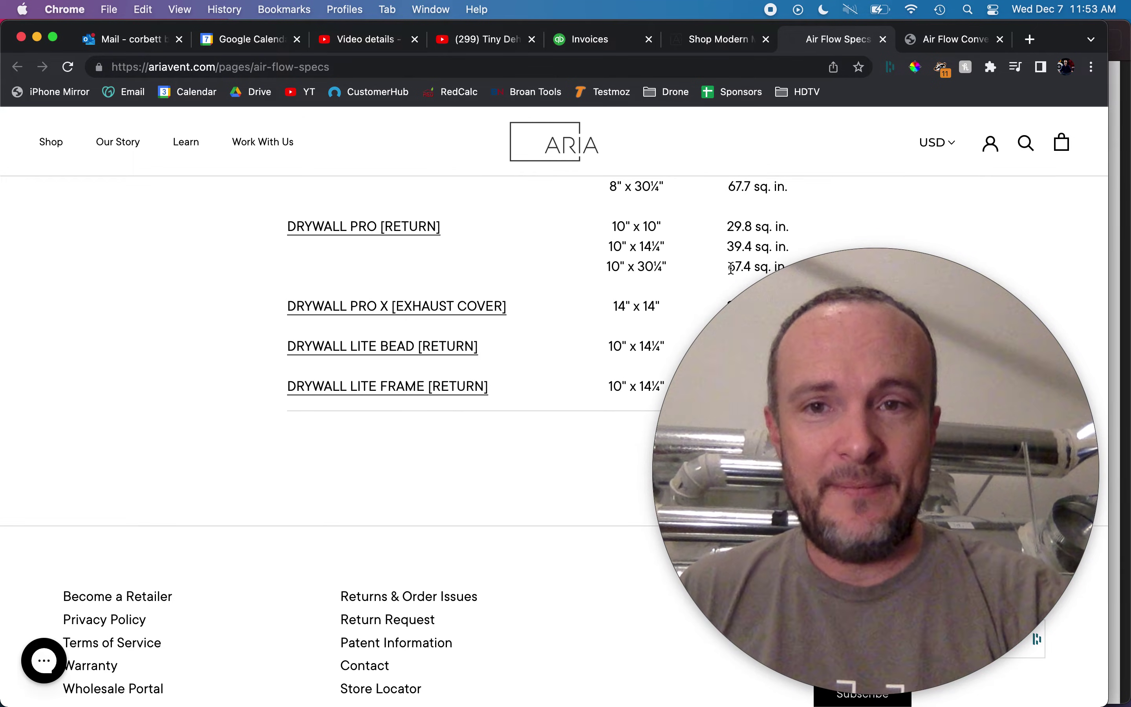
mouse_move(397, 239)
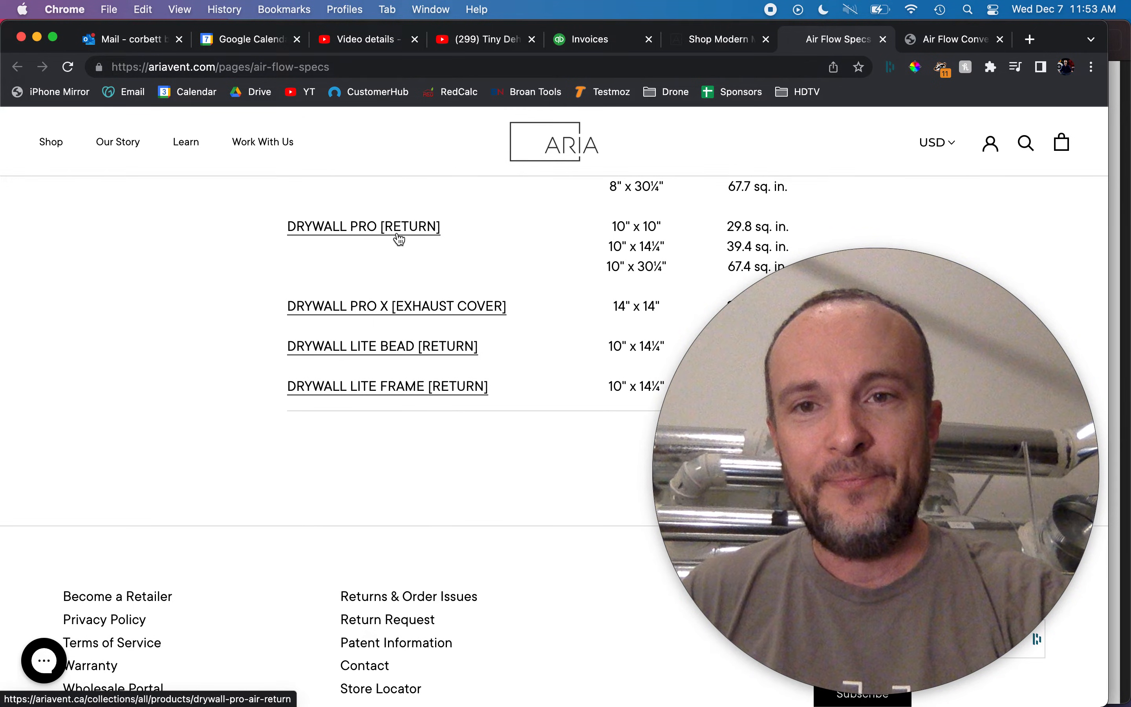
- Open the Drywall Pro [Return] page, declining the US store redirect to stay on the $140 CAD listing
click(1009, 39)
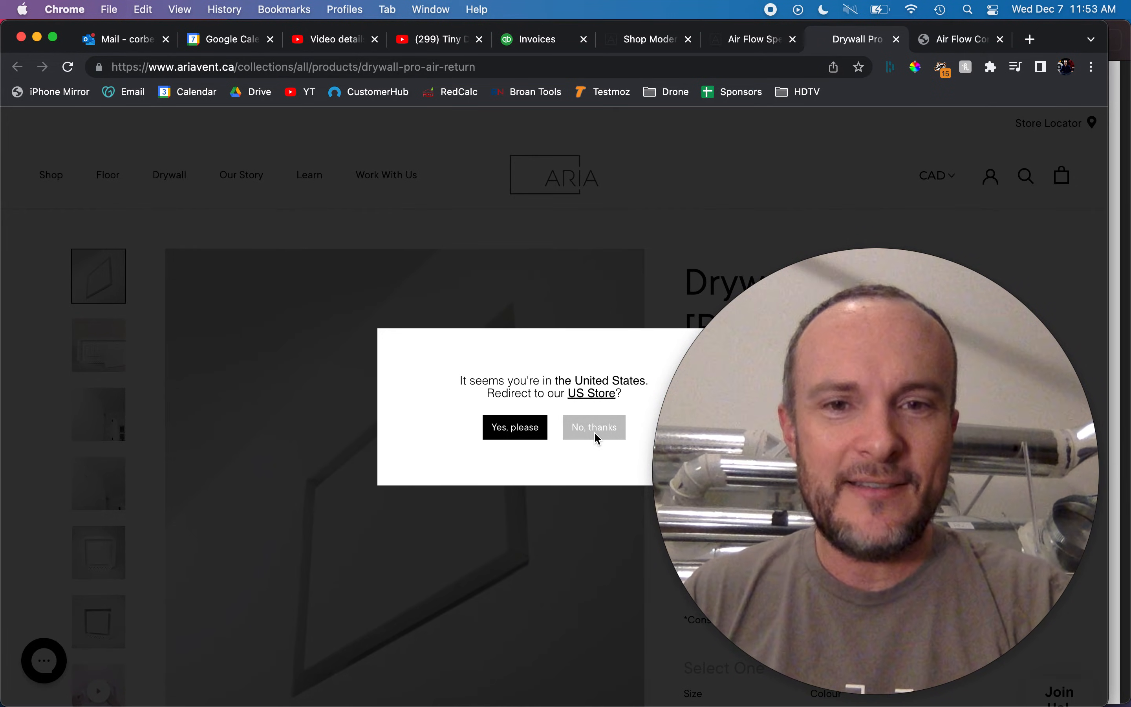
click(593, 427)
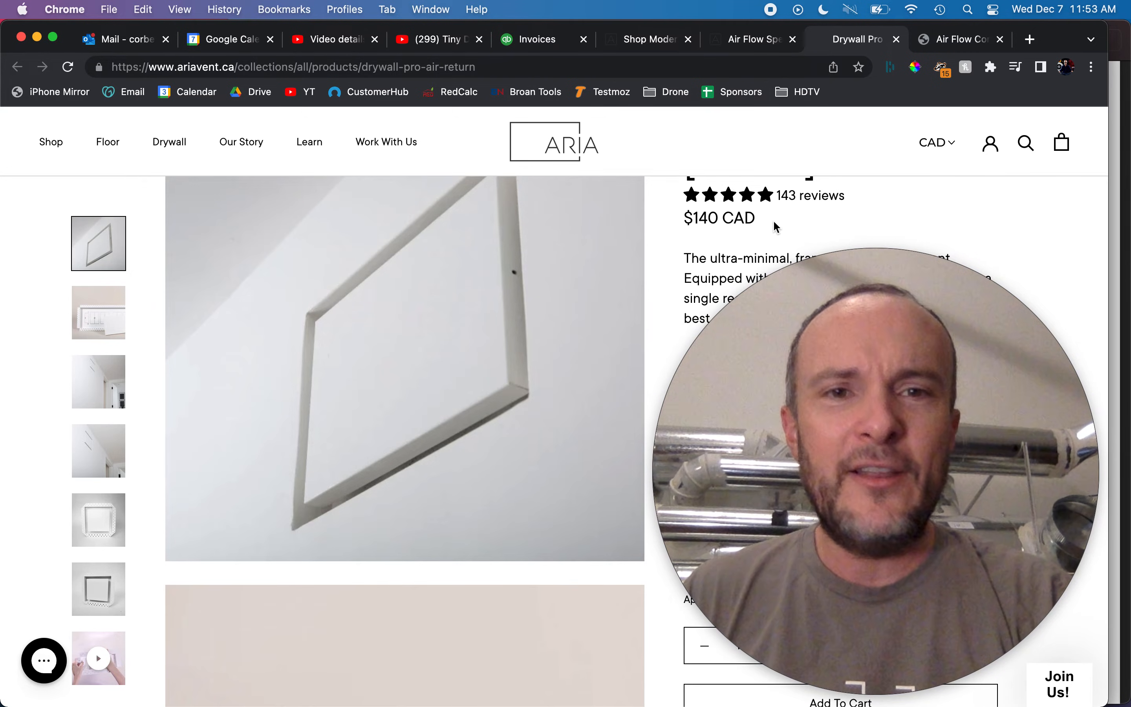
scroll(up, 3)
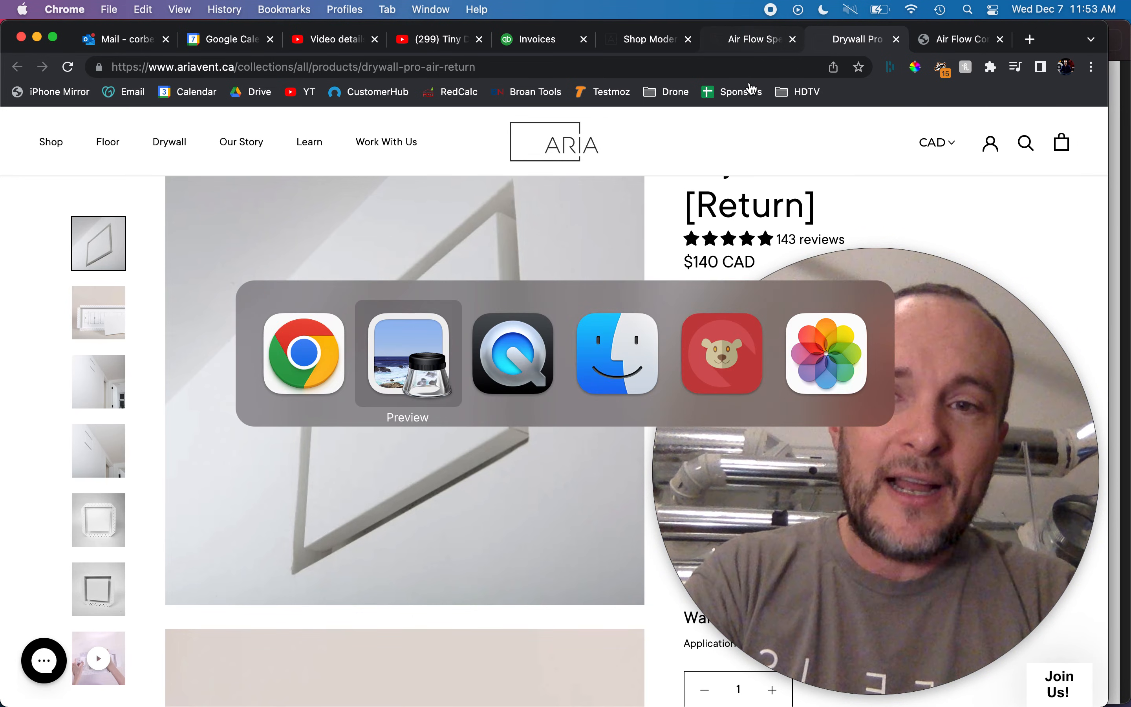
mouse_move(731, 92)
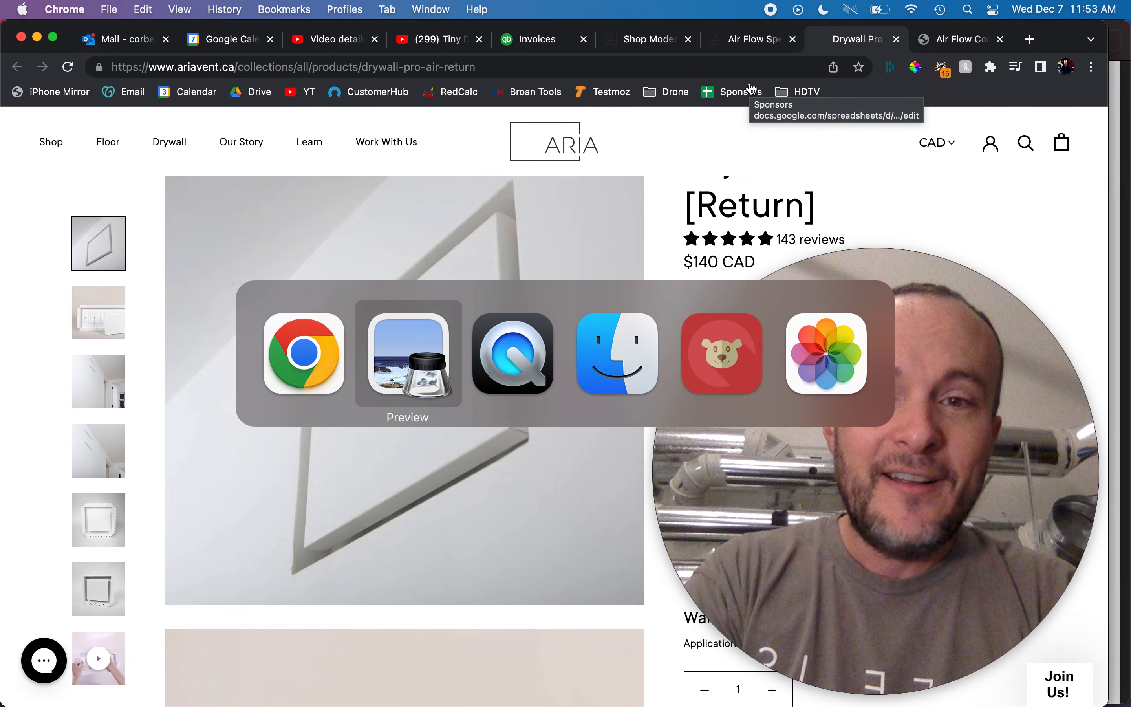
- Bring Preview's Flushmount PRO 4X10 air flow spec PDF back to the front
click(407, 353)
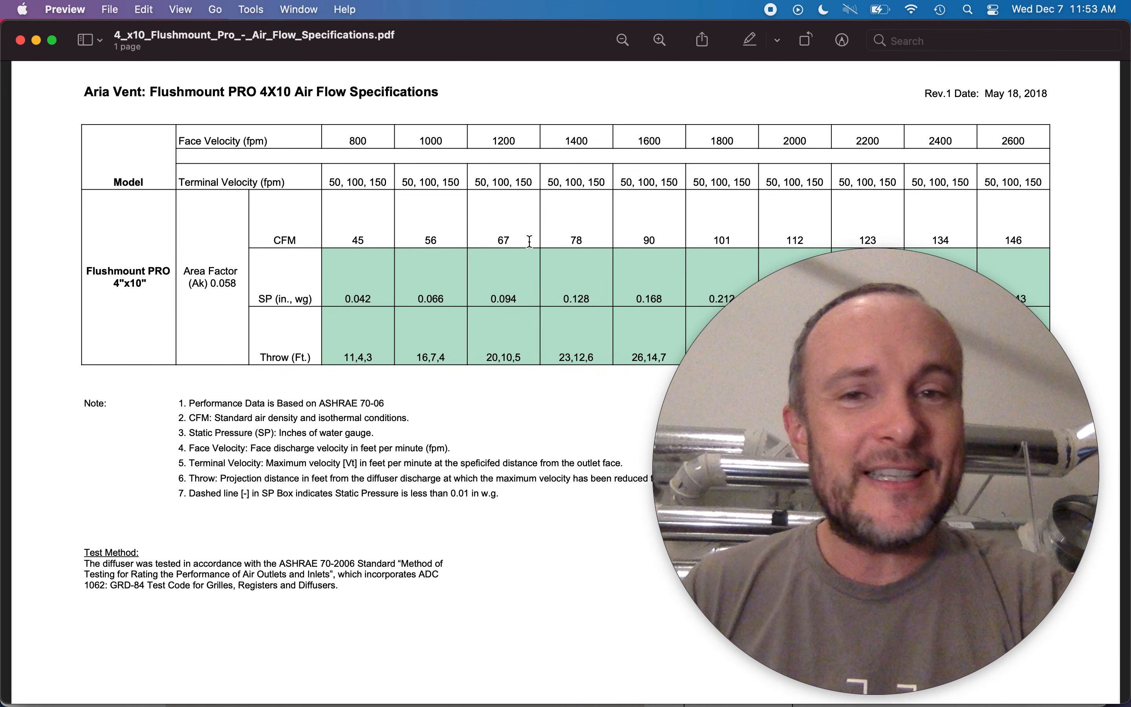
mouse_move(287, 242)
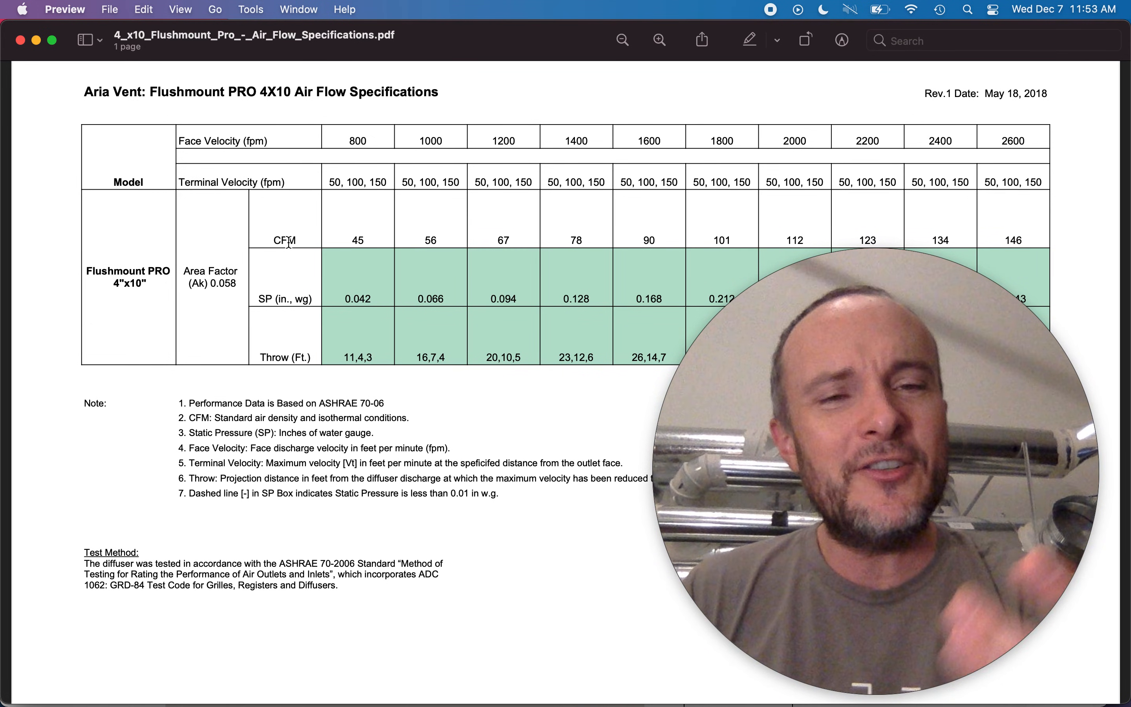